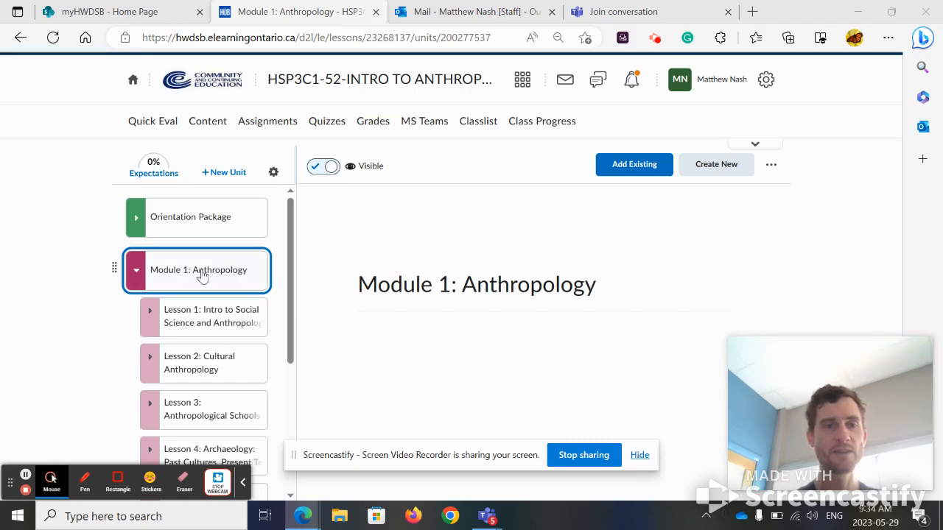
{"action": "mouse_move", "coordinate": [182, 308]}
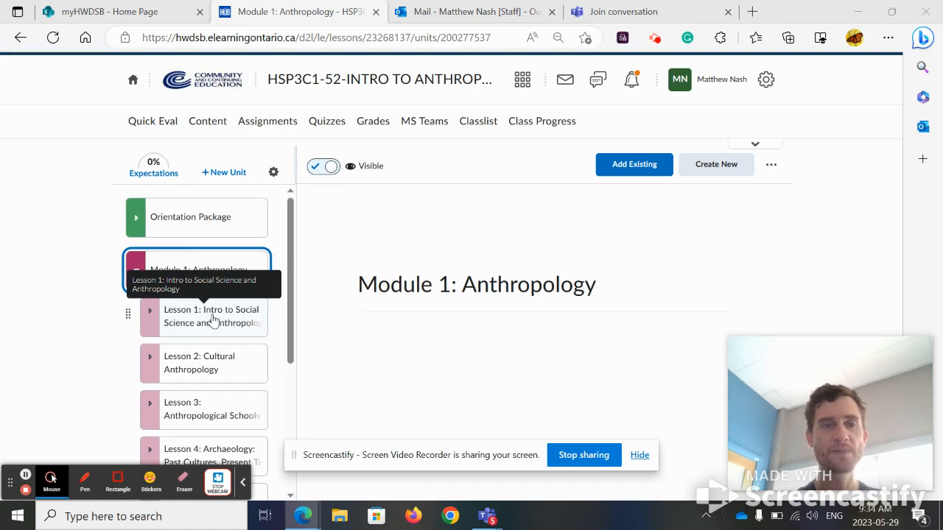
- Open Lesson 1: Intro to Social Science and Anthropology under Module 1 and view its reading options
{"action": "left_click", "coordinate": [212, 315]}
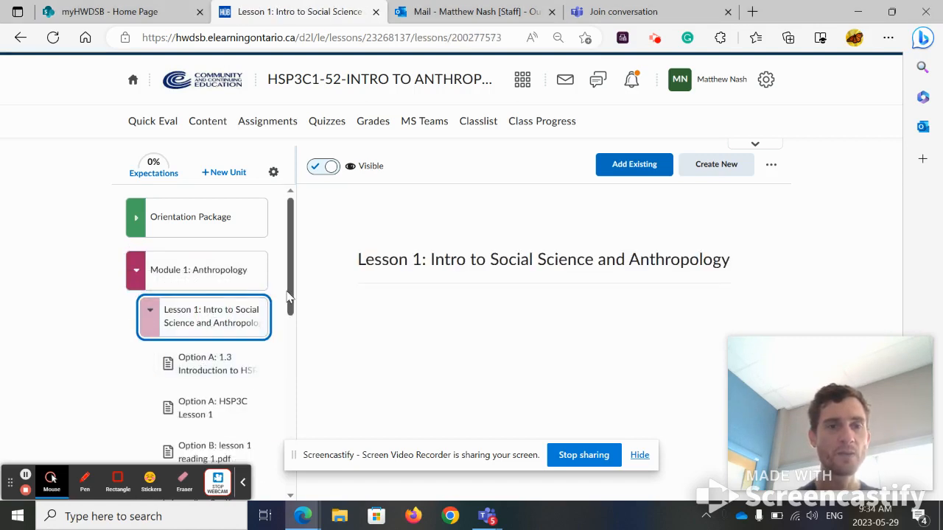
{"action": "scroll", "scroll_direction": "down", "scroll_amount": 3}
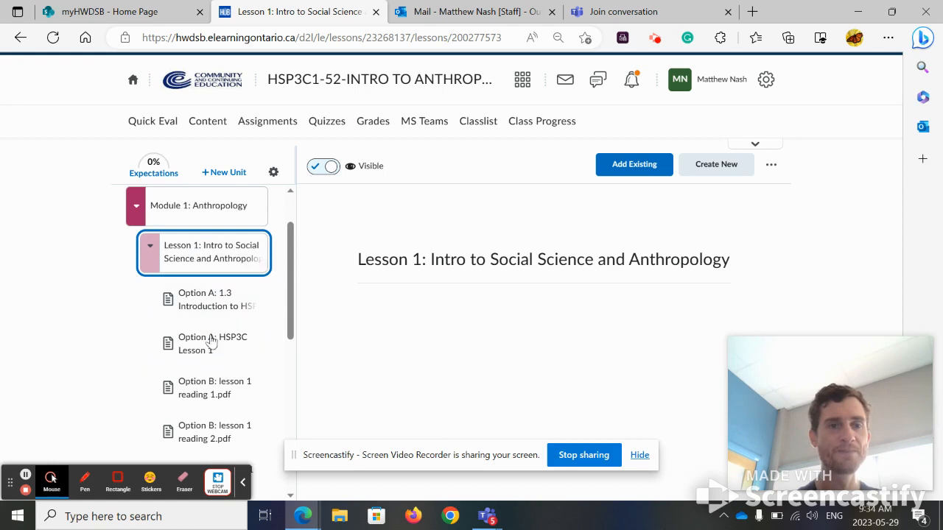
- Open the Option A: 1.3 Introduction slides and show them full screen
{"action": "left_click", "coordinate": [213, 299]}
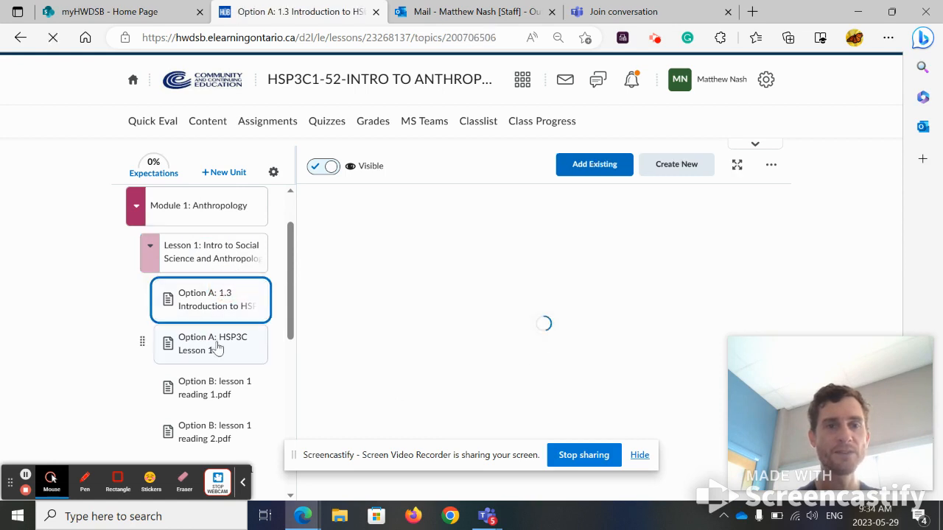
{"action": "left_click", "coordinate": [213, 343]}
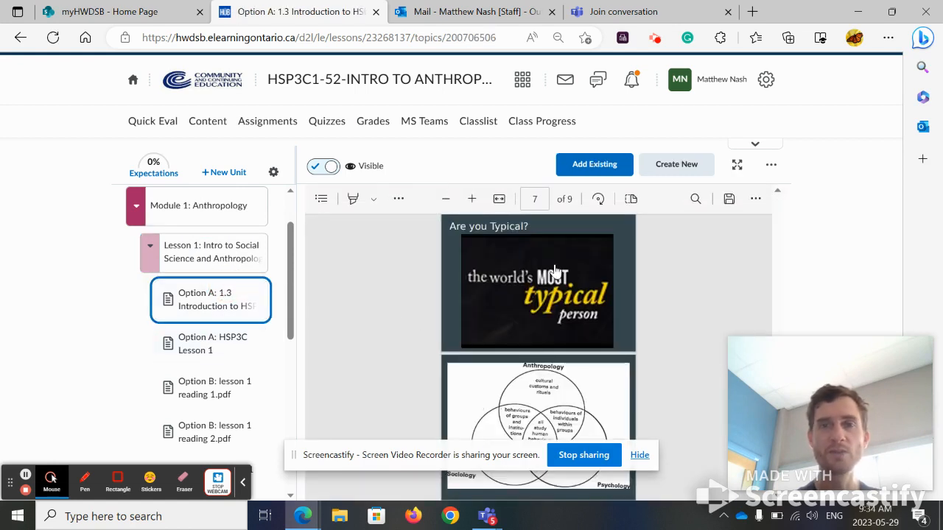
{"action": "left_click", "coordinate": [736, 165]}
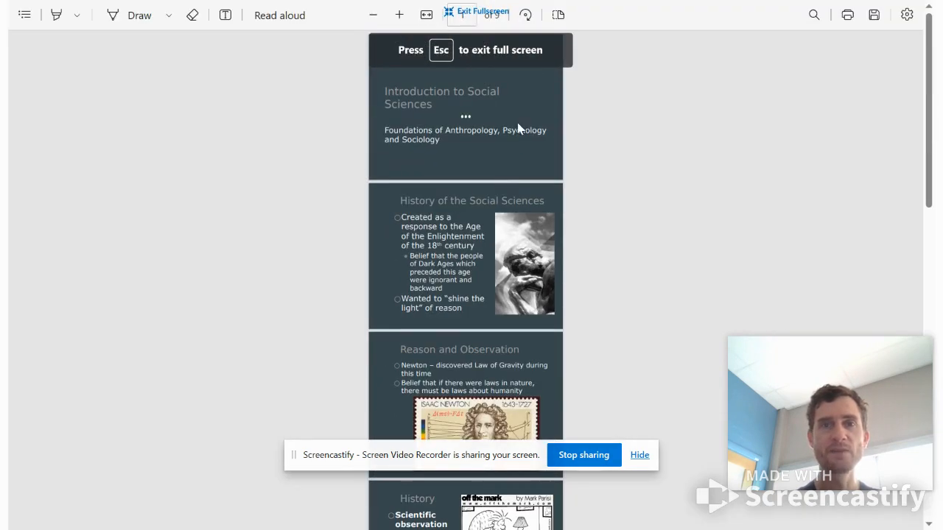
{"action": "left_click", "coordinate": [399, 15]}
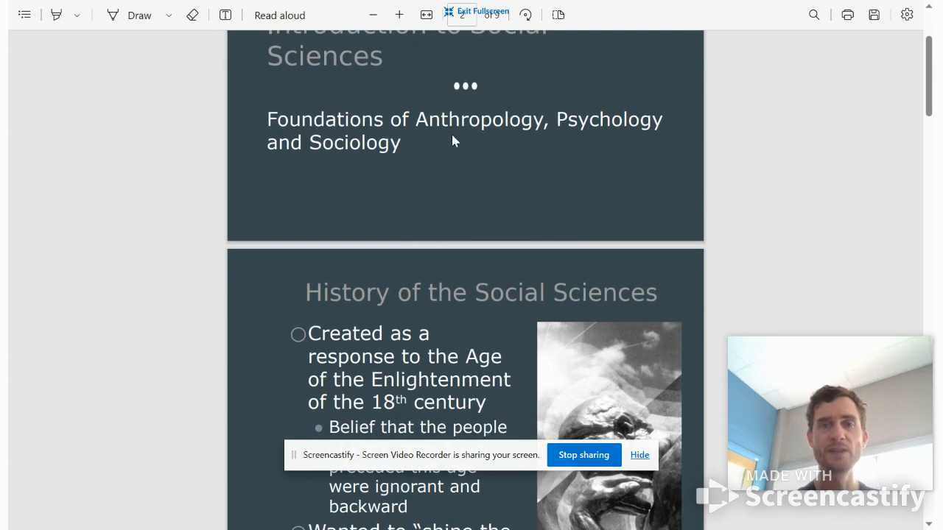
{"action": "scroll", "scroll_direction": "down", "scroll_amount": 3}
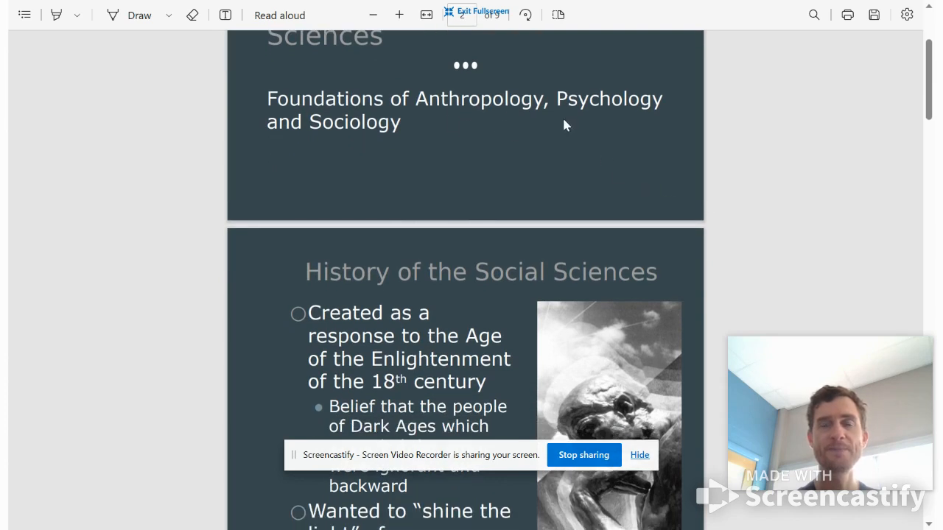
{"action": "mouse_move", "coordinate": [626, 130]}
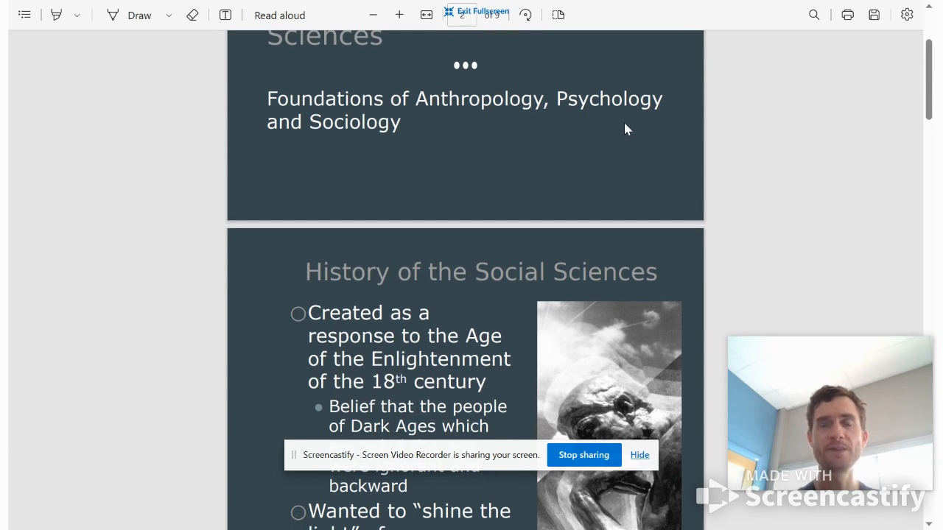
{"action": "scroll", "scroll_direction": "down", "scroll_amount": 3}
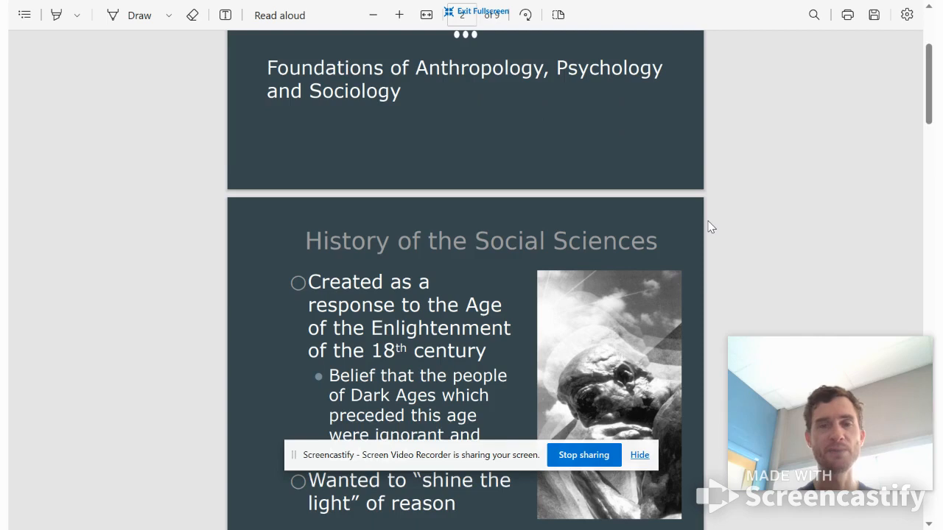
{"action": "scroll", "scroll_direction": "down", "scroll_amount": 3}
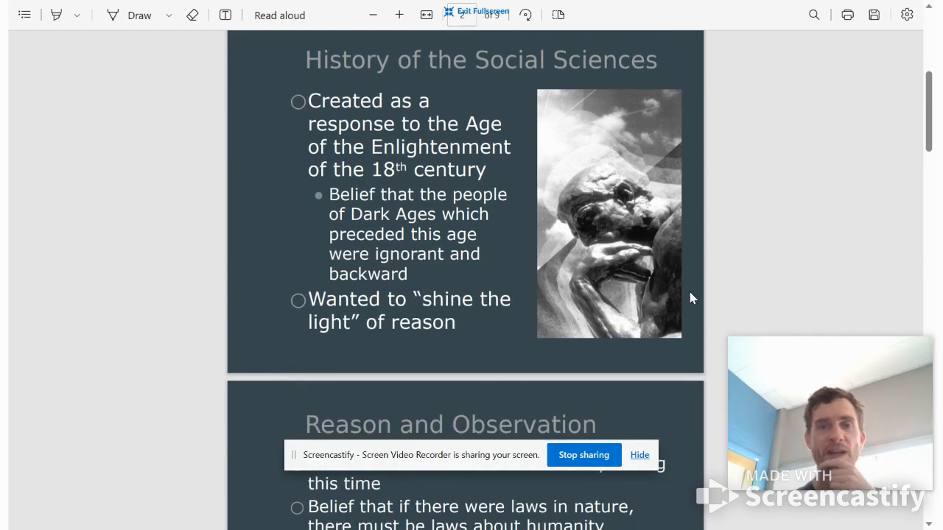
{"action": "scroll", "scroll_direction": "down", "scroll_amount": 3}
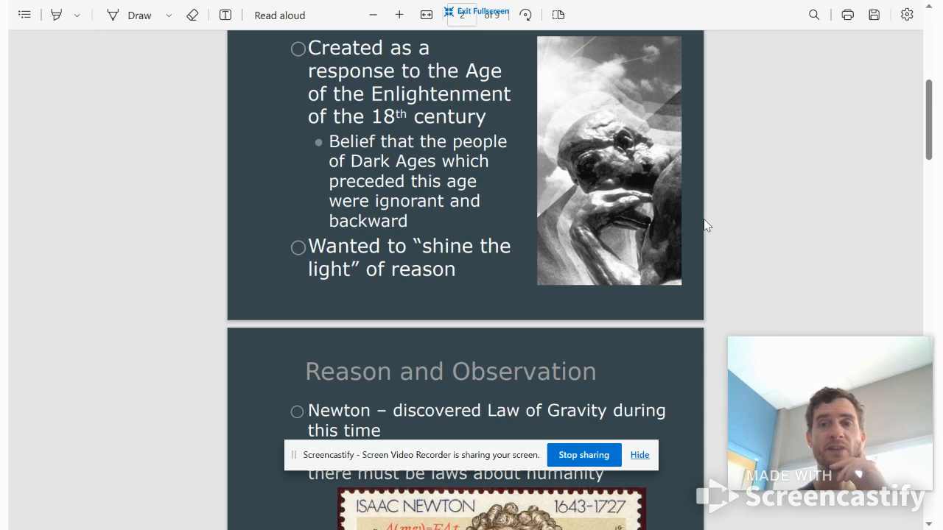
{"action": "scroll", "scroll_direction": "down", "scroll_amount": 3}
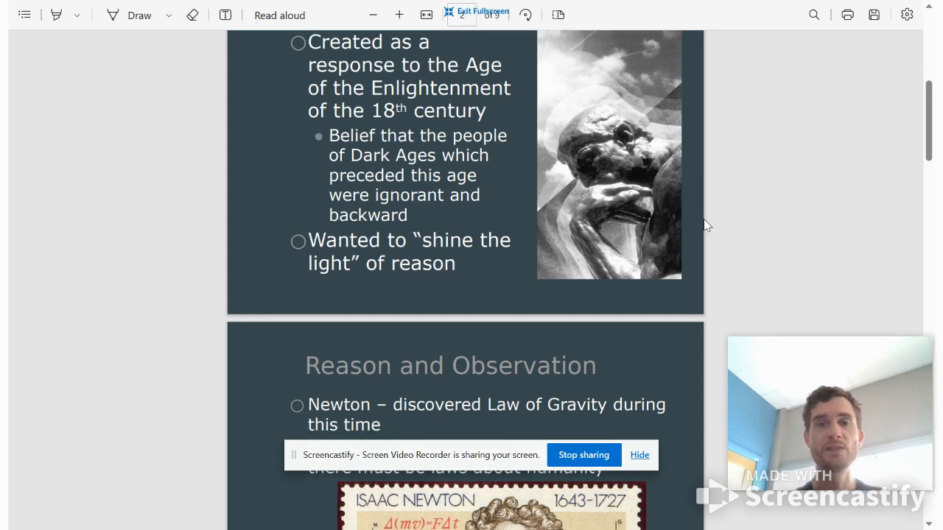
{"action": "scroll", "scroll_direction": "down", "scroll_amount": 3}
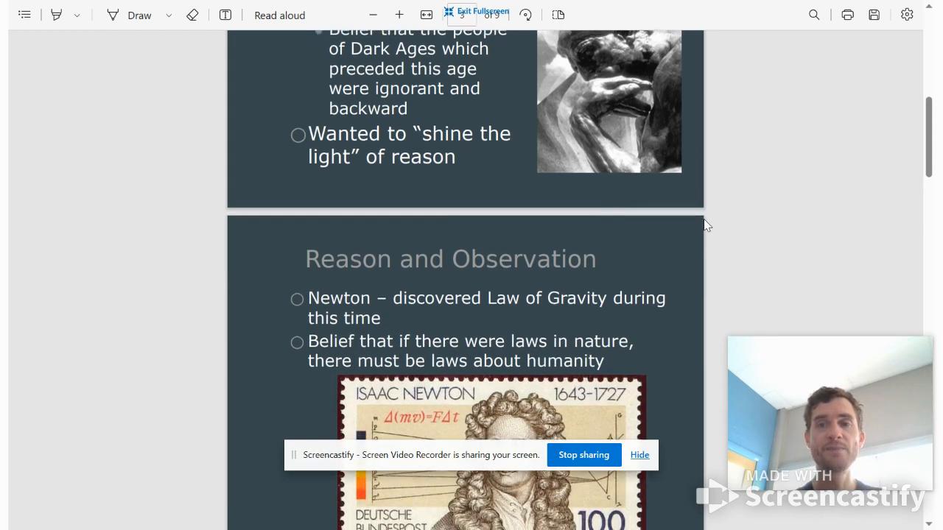
{"action": "scroll", "scroll_direction": "down", "scroll_amount": 3}
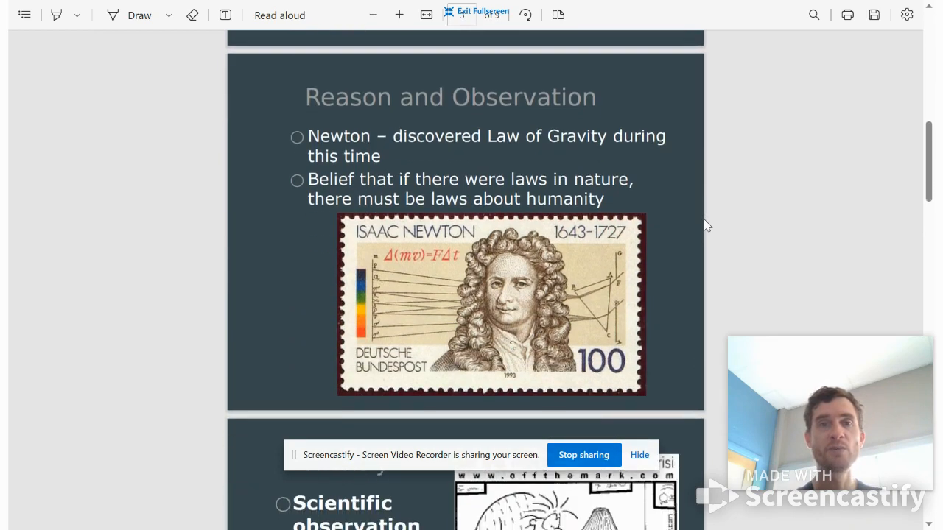
{"action": "scroll", "scroll_direction": "down", "scroll_amount": 3}
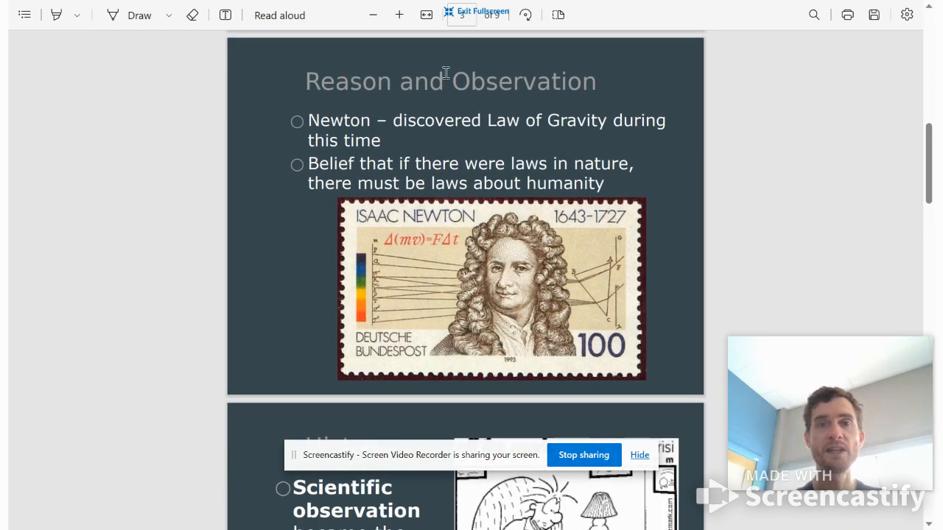
{"action": "mouse_move", "coordinate": [519, 116]}
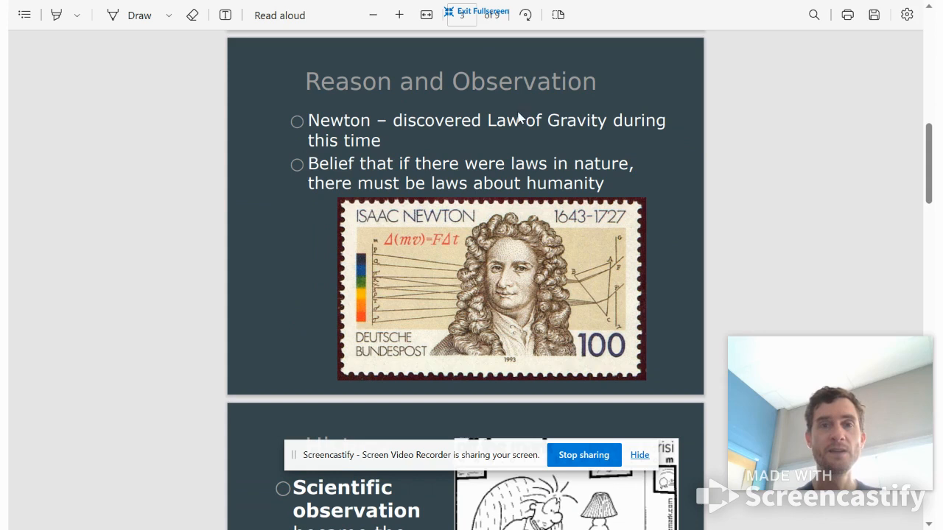
{"action": "mouse_move", "coordinate": [706, 174]}
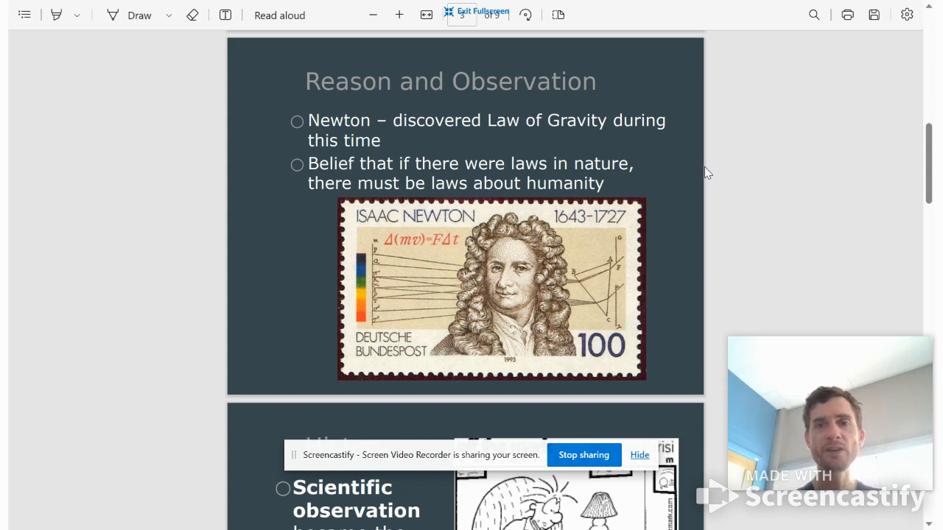
{"action": "mouse_move", "coordinate": [707, 197]}
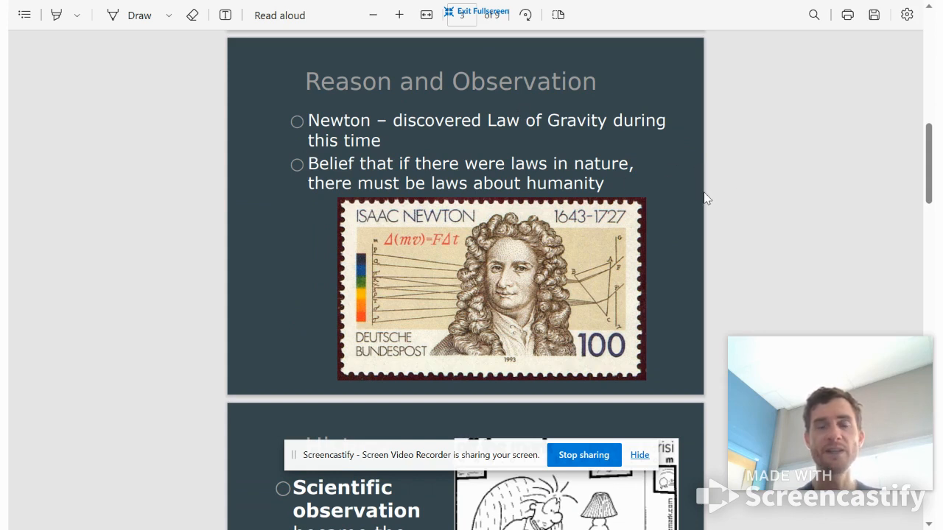
{"action": "scroll", "scroll_direction": "down", "scroll_amount": 3}
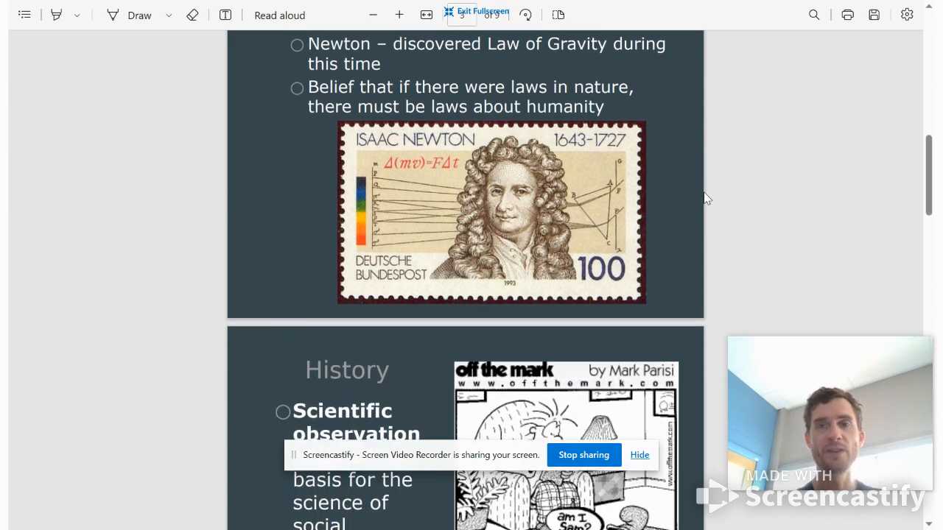
{"action": "scroll", "scroll_direction": "down", "scroll_amount": 3}
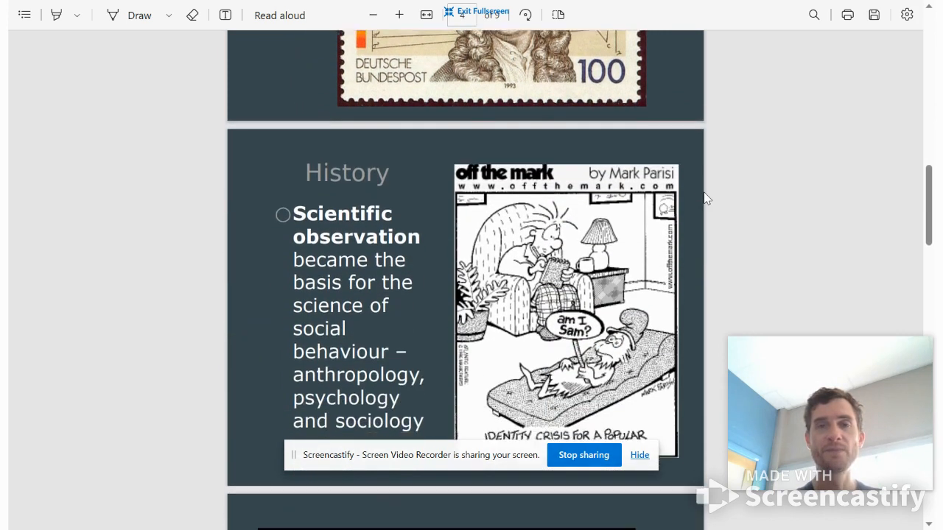
{"action": "scroll", "scroll_direction": "down", "scroll_amount": 3}
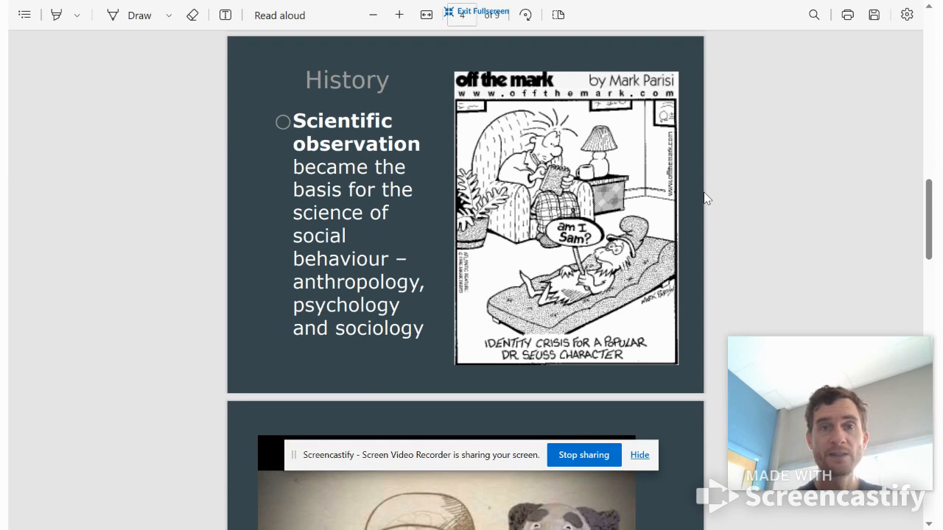
{"action": "mouse_move", "coordinate": [354, 140]}
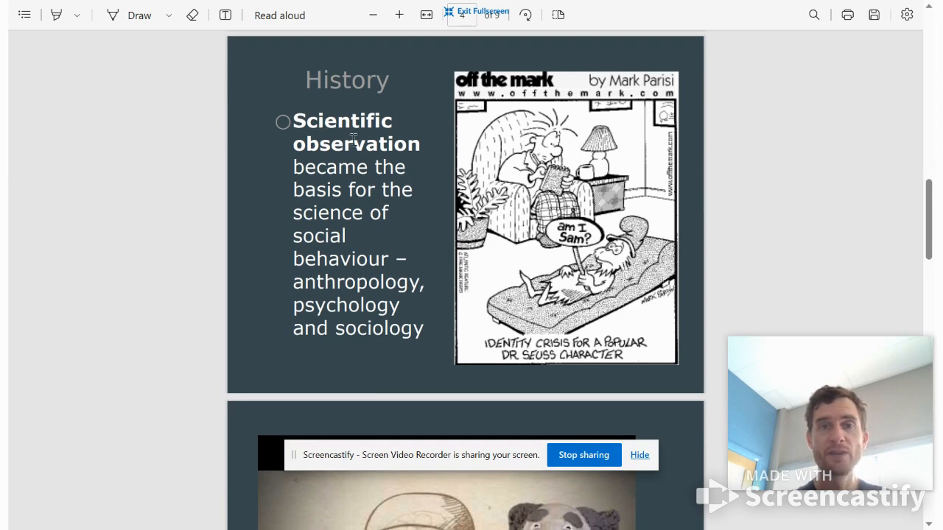
{"action": "mouse_move", "coordinate": [706, 237]}
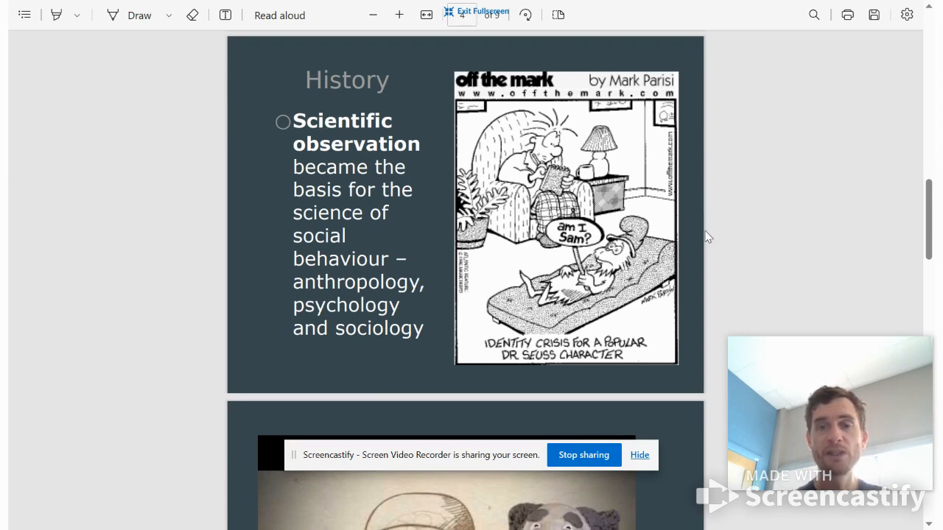
- Show the introduction slides full screen, reaching the Definitions slide on anthropology, psychology and sociology
{"action": "scroll", "scroll_direction": "down", "scroll_amount": 3}
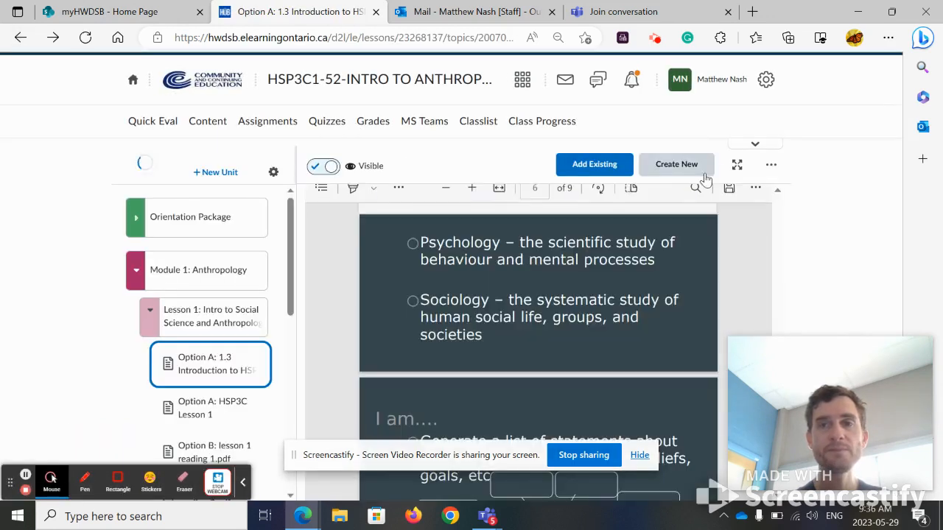
{"action": "left_click", "coordinate": [736, 165]}
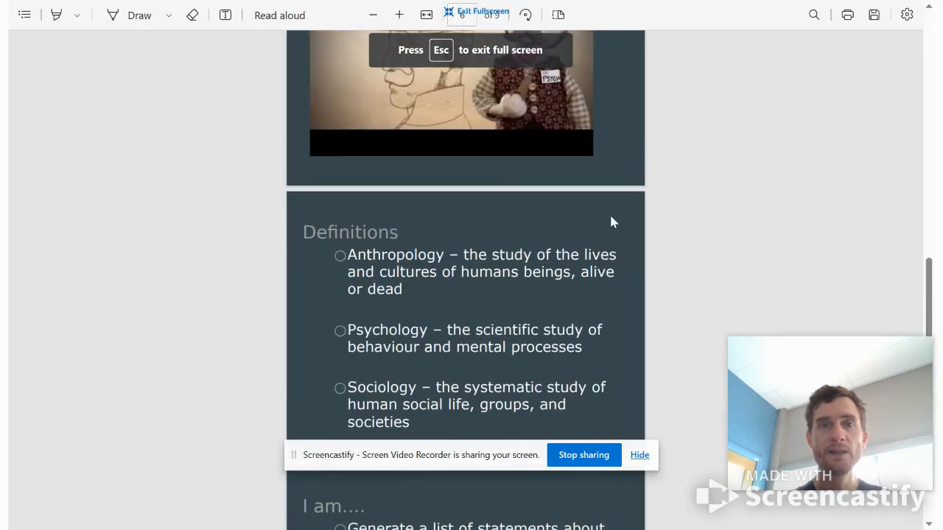
- Advance through the I am, typical person and Venn diagram slides, then leave full screen at slide 8 of 9
{"action": "scroll", "scroll_direction": "down", "scroll_amount": 3}
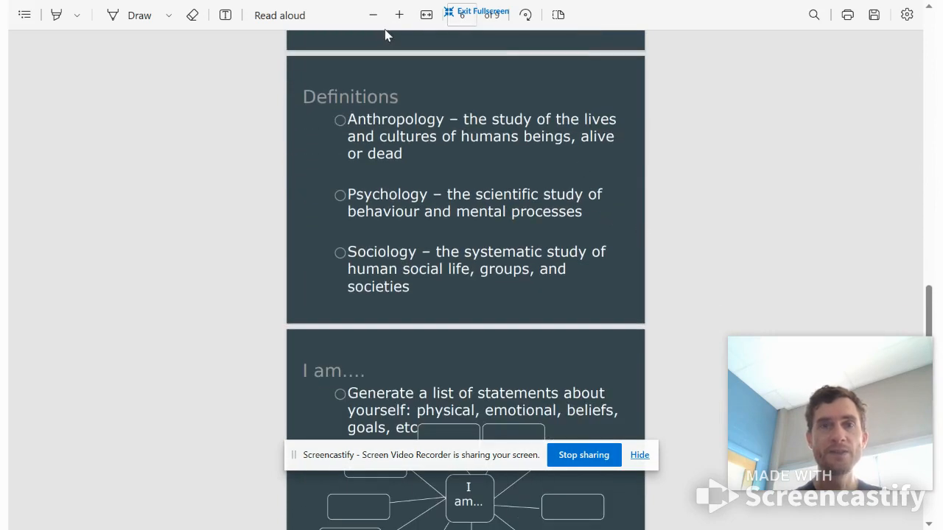
{"action": "scroll", "scroll_direction": "down", "scroll_amount": 3}
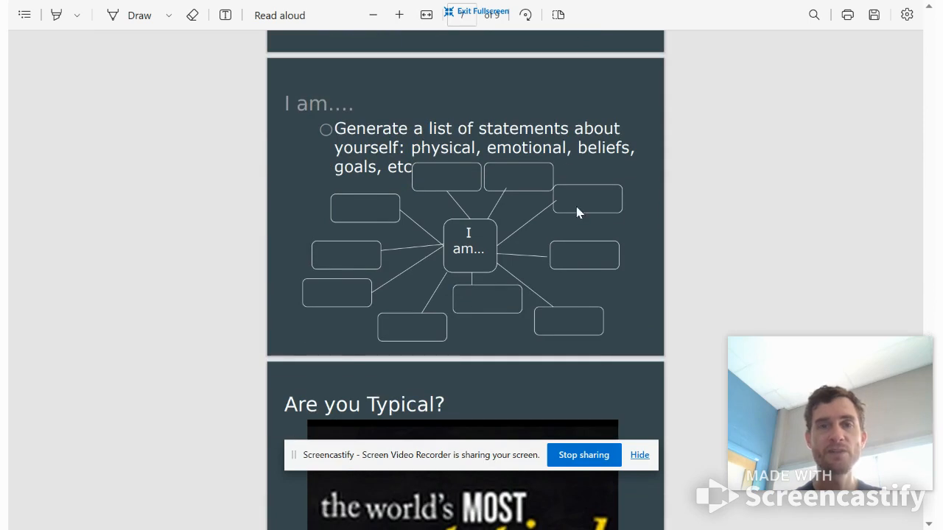
{"action": "scroll", "scroll_direction": "down", "scroll_amount": 3}
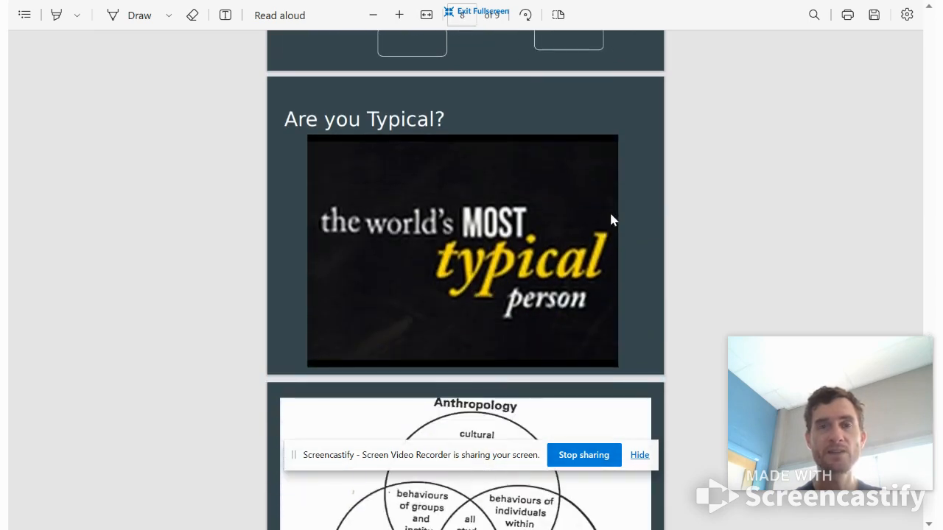
{"action": "scroll", "scroll_direction": "down", "scroll_amount": 3}
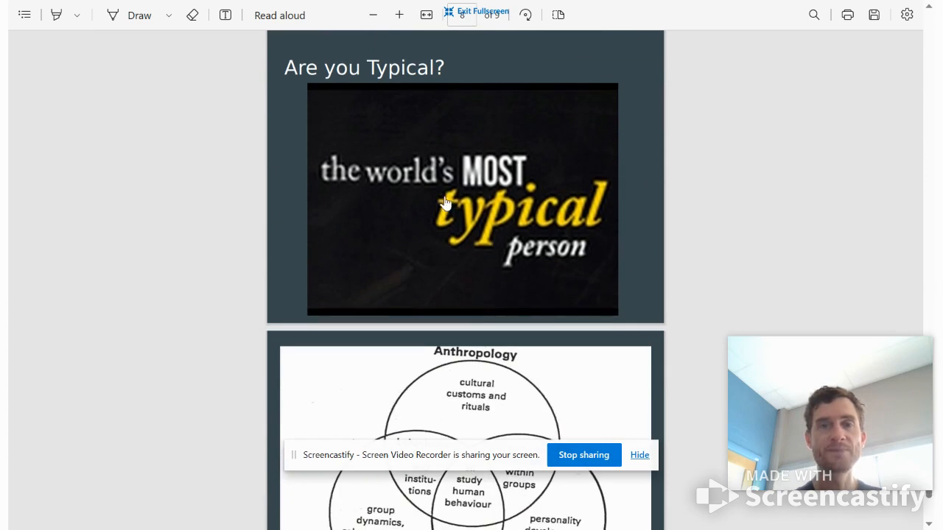
{"action": "mouse_move", "coordinate": [455, 203]}
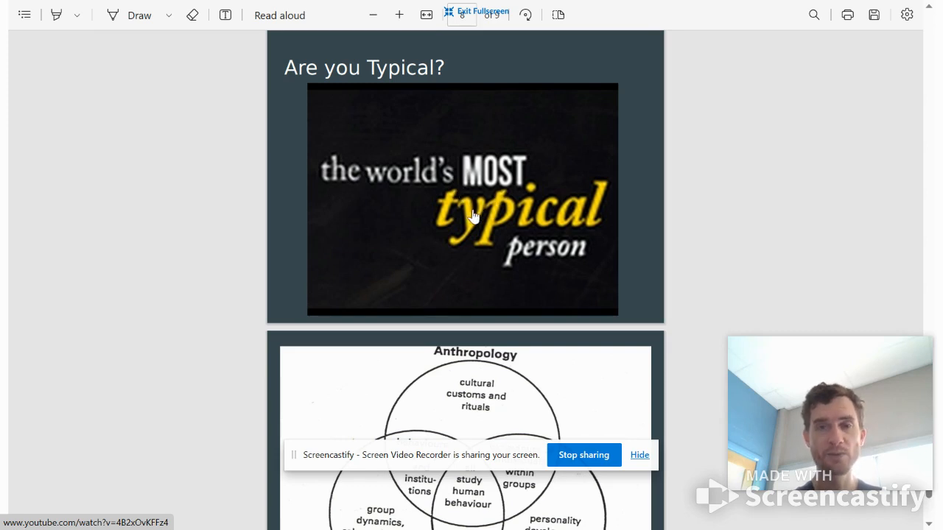
{"action": "scroll", "scroll_direction": "down", "scroll_amount": 3}
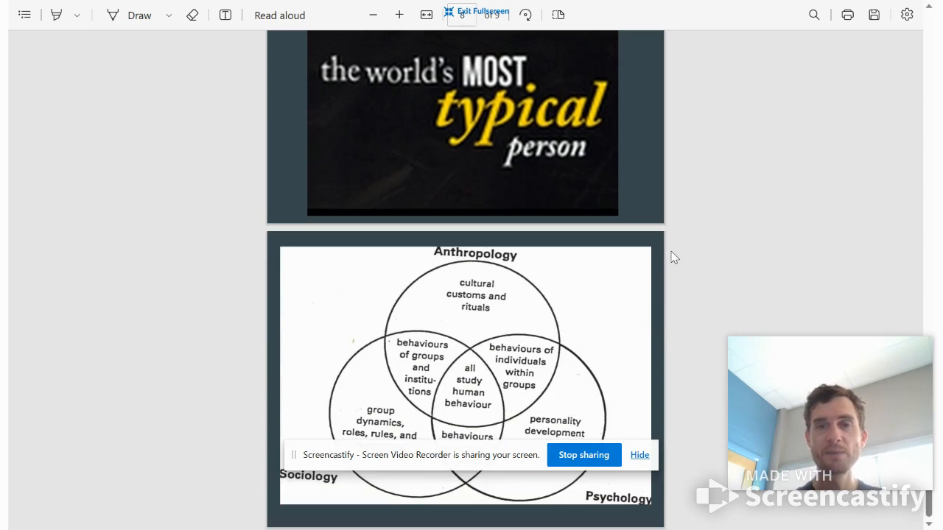
{"action": "mouse_move", "coordinate": [648, 361]}
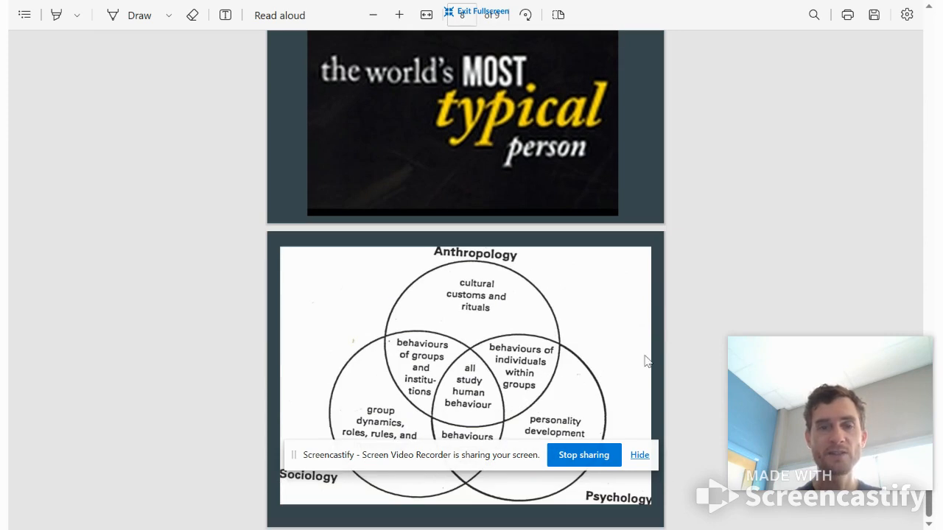
{"action": "mouse_move", "coordinate": [493, 315]}
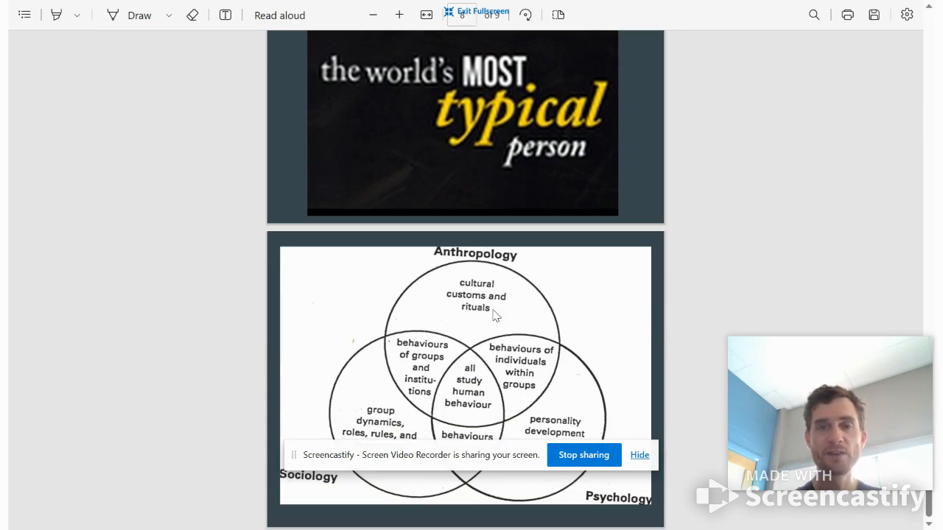
{"action": "mouse_move", "coordinate": [470, 394]}
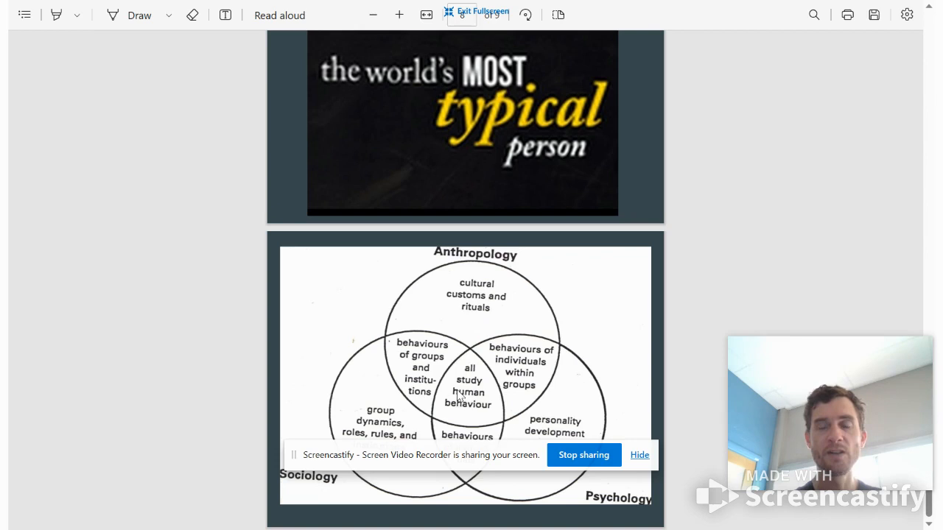
{"action": "mouse_move", "coordinate": [685, 354]}
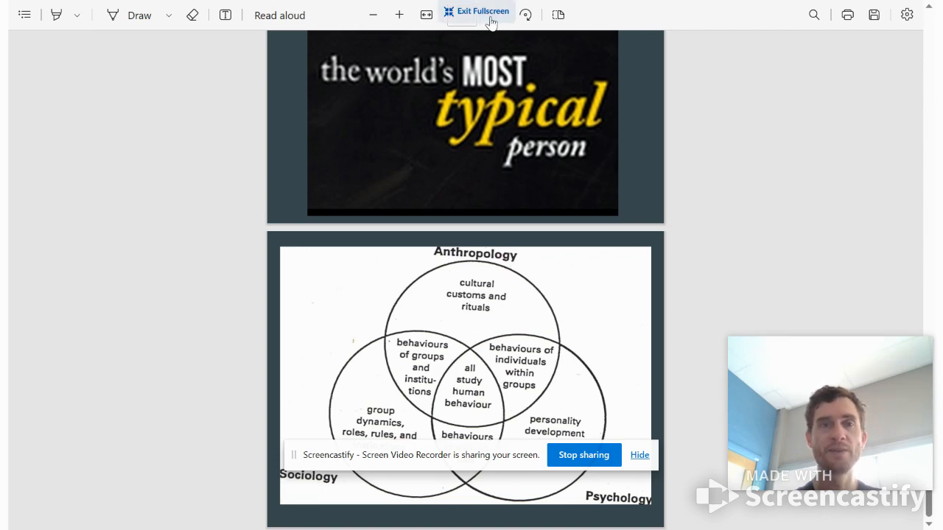
{"action": "left_click", "coordinate": [475, 10]}
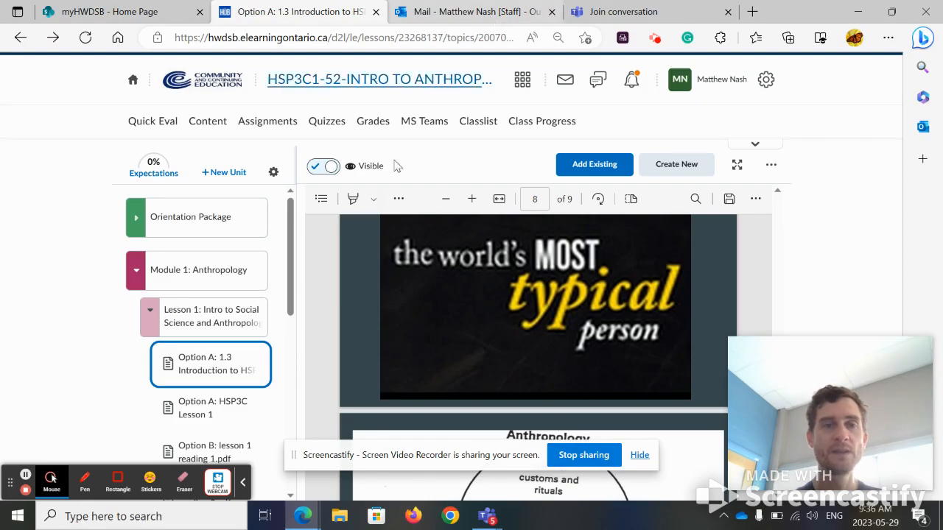
- Open the HSP3C Lesson 1 I AM Brainstorm worksheet and enlarge it for reading
{"action": "left_click", "coordinate": [210, 408]}
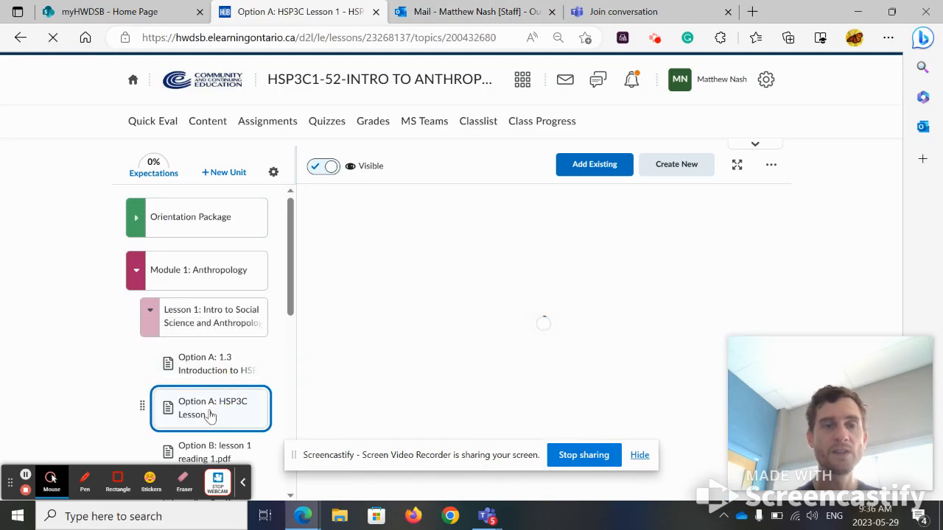
{"action": "left_click", "coordinate": [210, 408]}
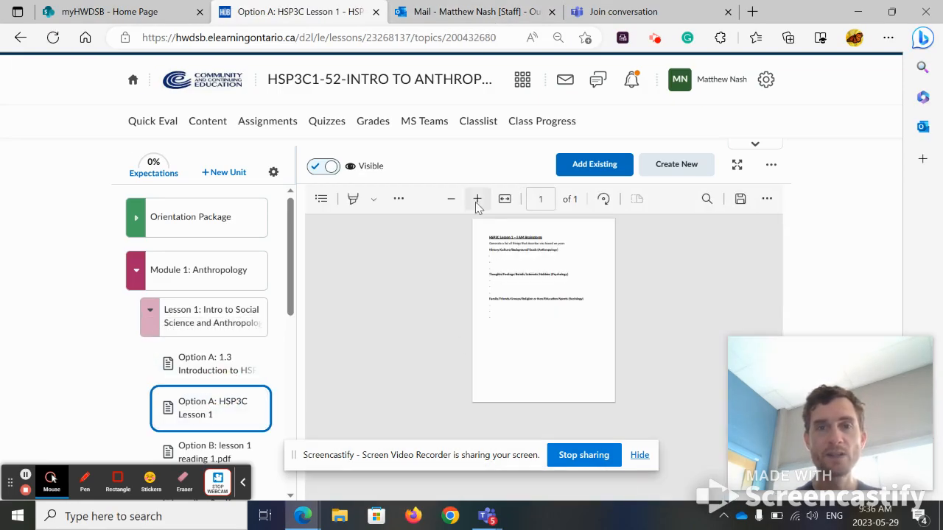
{"action": "left_click", "coordinate": [477, 199]}
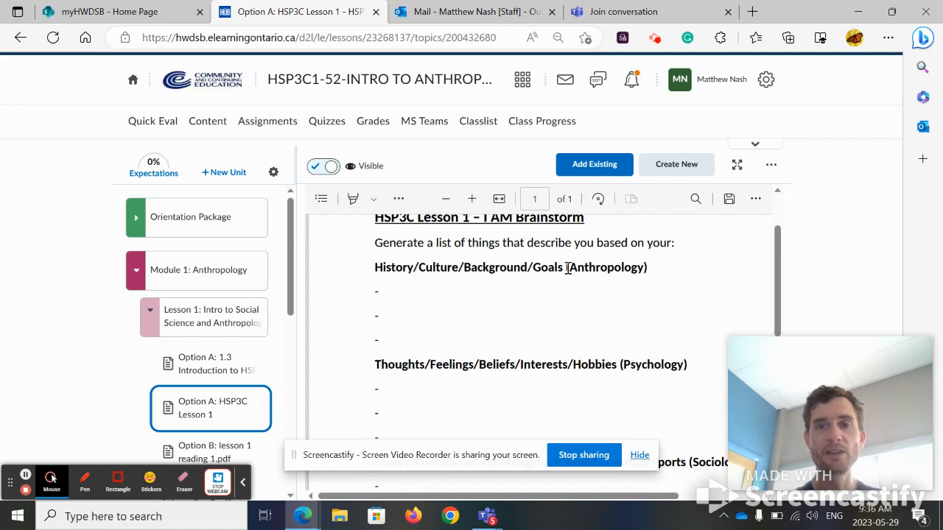
- Highlight the Anthropology, Psychology and Sociology category headings in the worksheet
{"action": "double_click", "coordinate": [606, 267]}
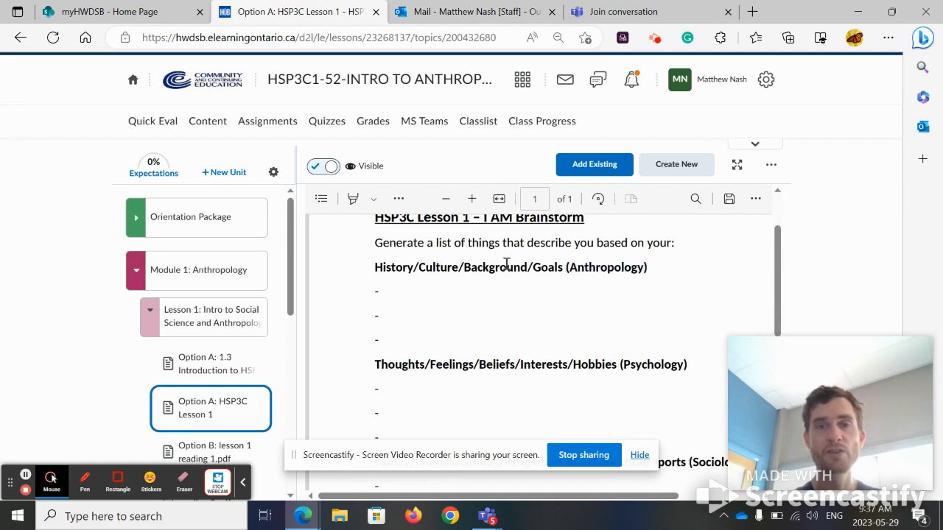
{"action": "scroll", "scroll_direction": "down", "scroll_amount": 3}
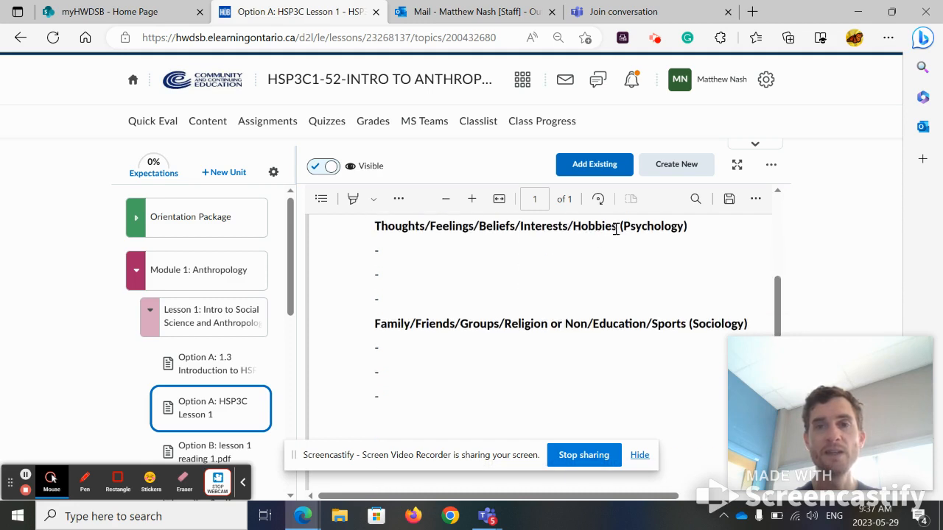
{"action": "double_click", "coordinate": [653, 227]}
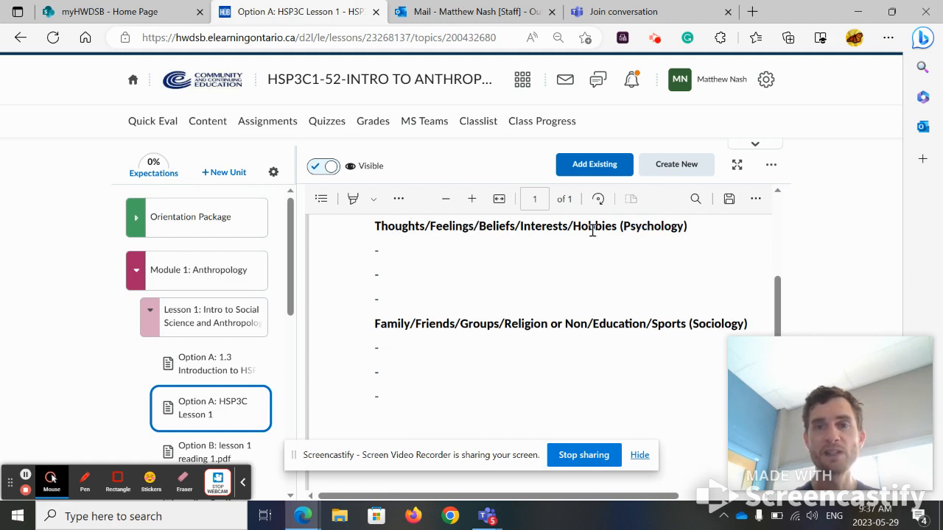
{"action": "double_click", "coordinate": [719, 324]}
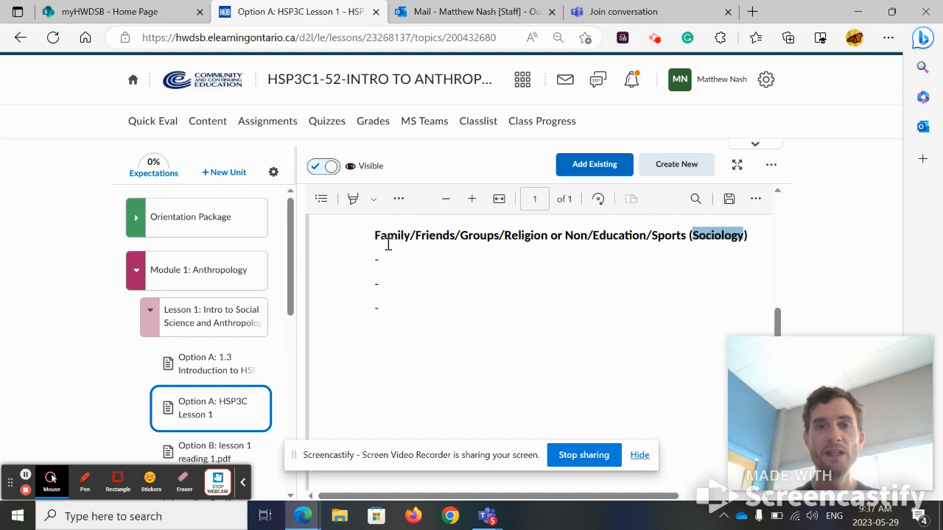
{"action": "mouse_move", "coordinate": [489, 237]}
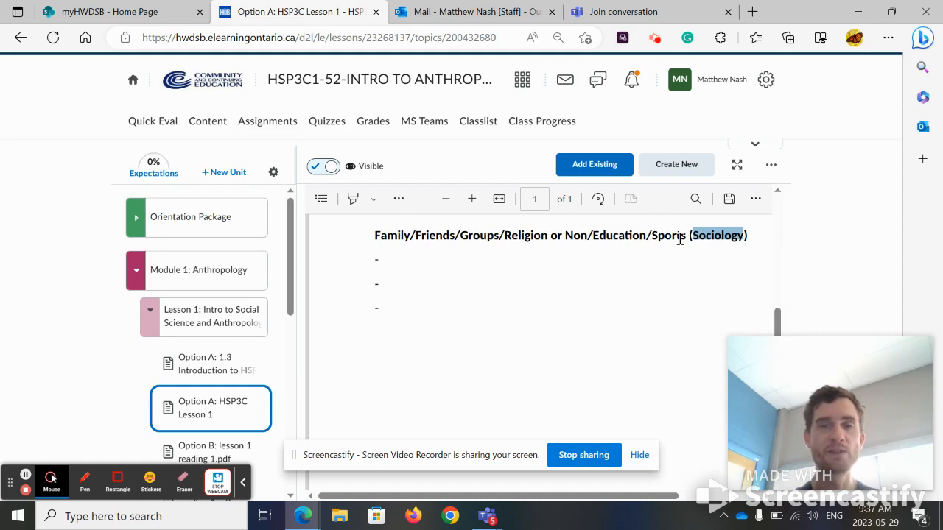
{"action": "mouse_move", "coordinate": [495, 280]}
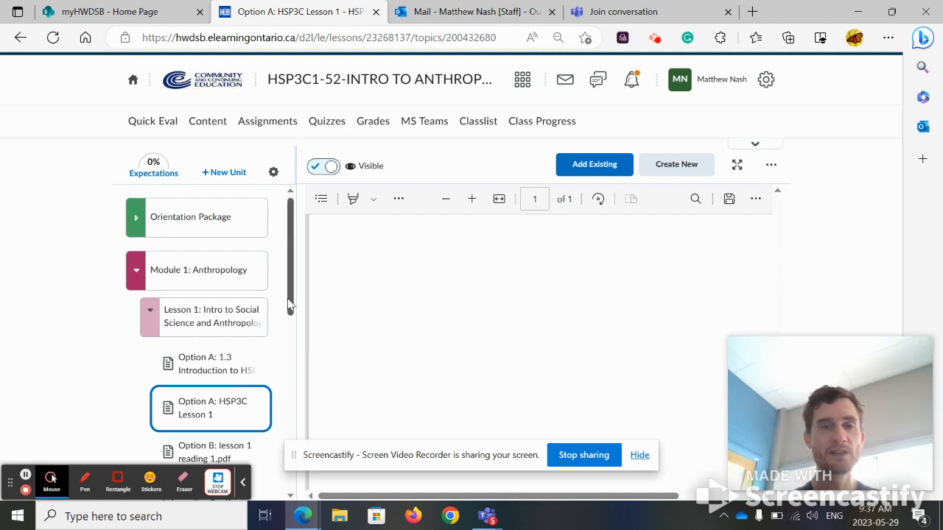
- Skim the two Option B Lesson 1 reading PDFs
{"action": "scroll", "scroll_direction": "down", "scroll_amount": 3}
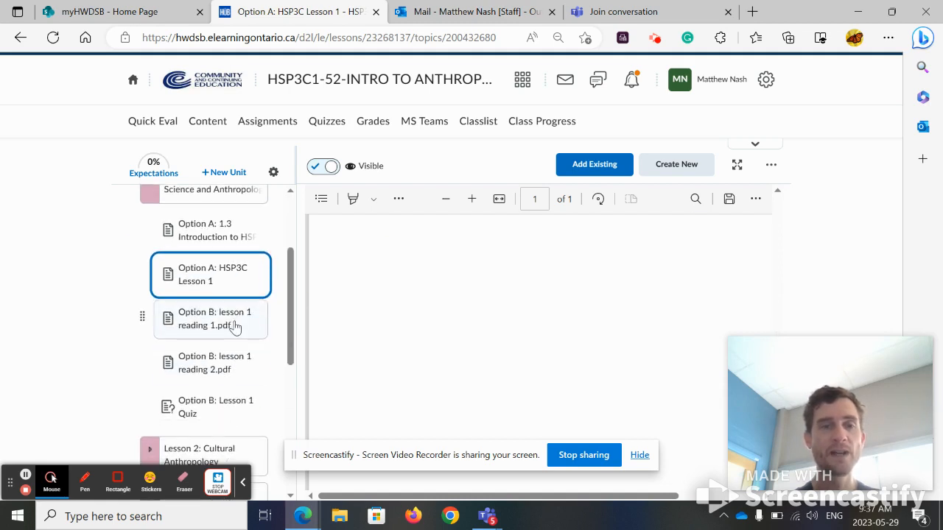
{"action": "left_click", "coordinate": [215, 318]}
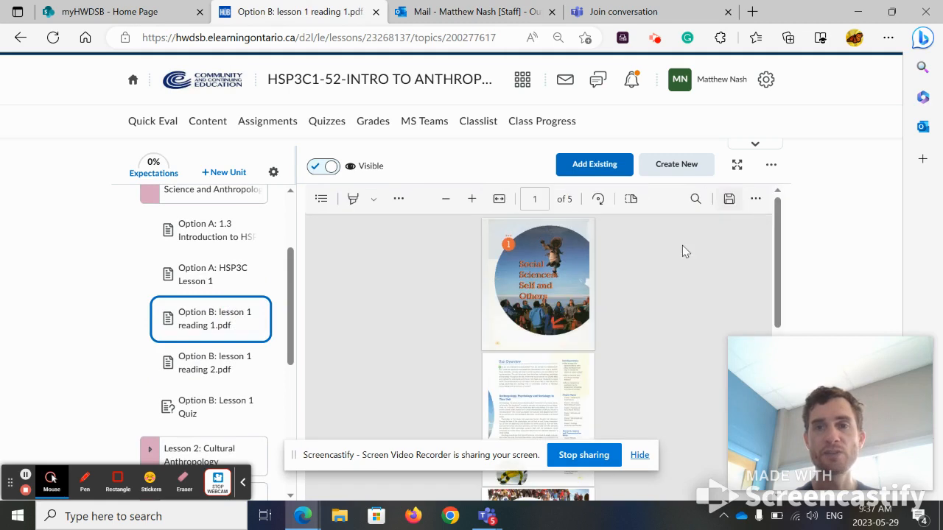
{"action": "scroll", "scroll_direction": "down", "scroll_amount": 3}
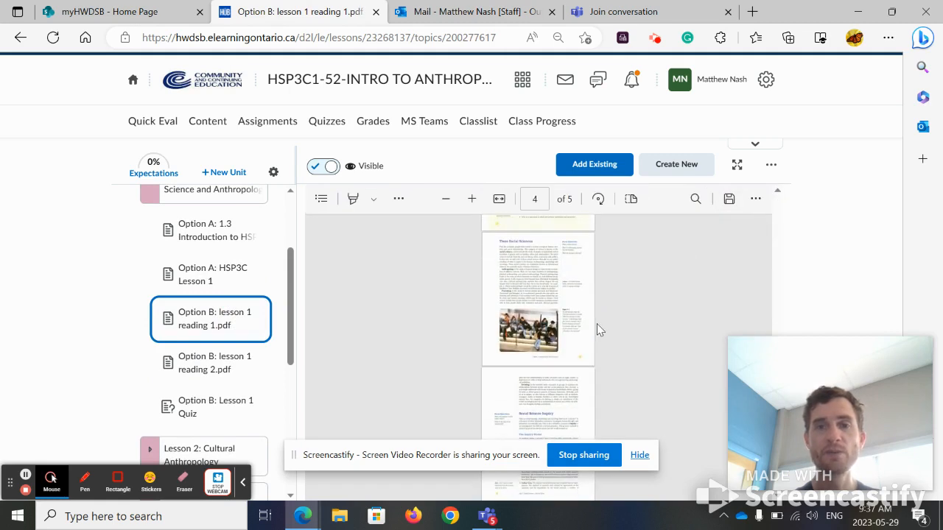
{"action": "left_click", "coordinate": [216, 363]}
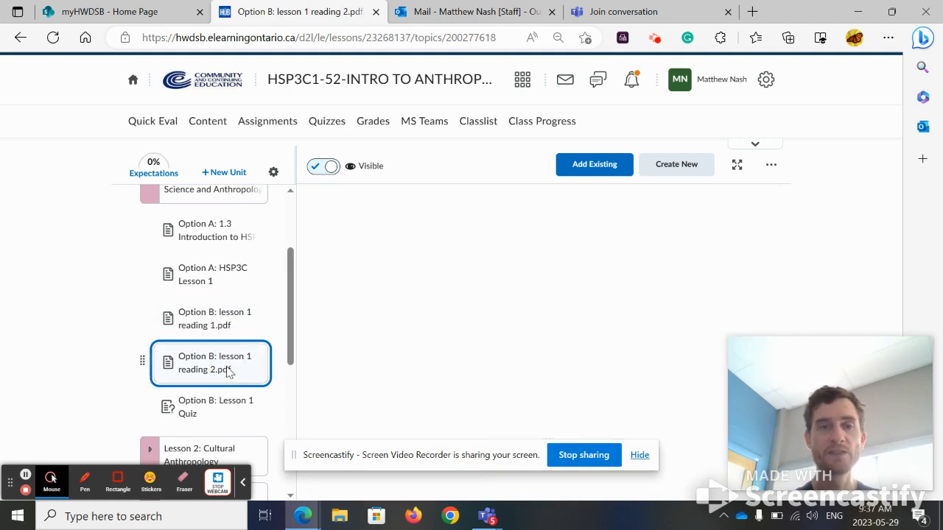
{"action": "left_click", "coordinate": [215, 362]}
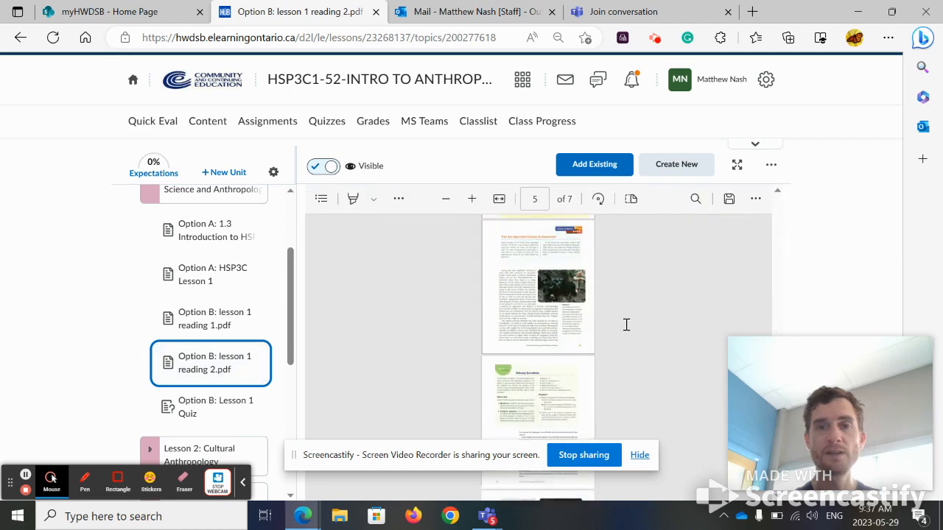
{"action": "scroll", "scroll_direction": "down", "scroll_amount": 3}
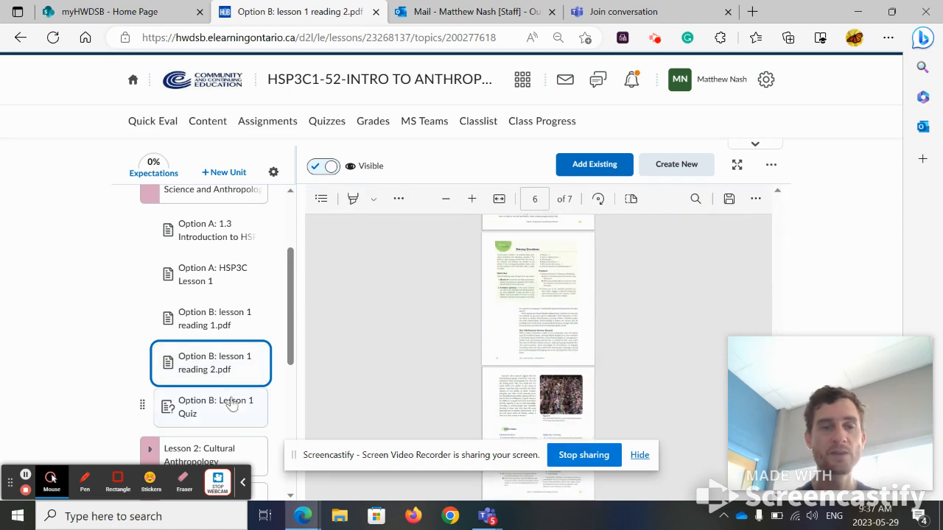
- Open the Option B: Lesson 1 Quiz topic and go to the quiz
{"action": "left_click", "coordinate": [216, 407]}
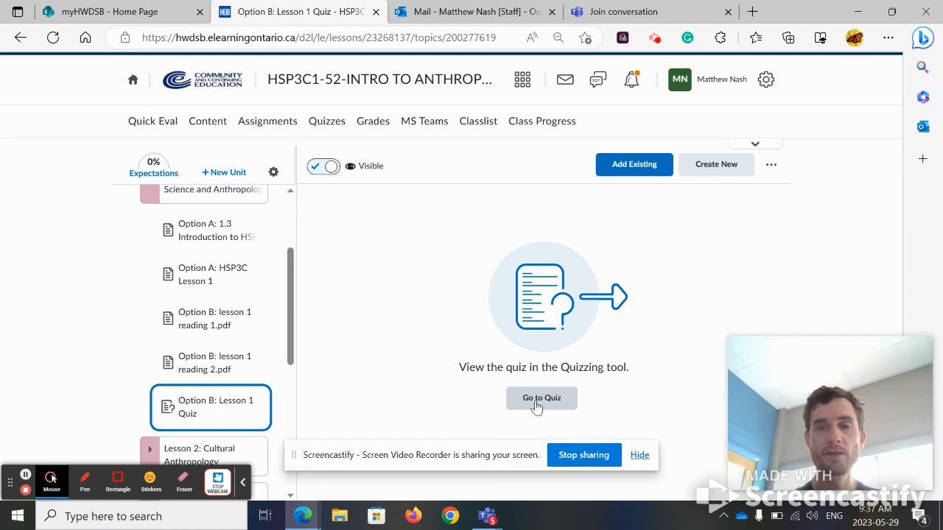
{"action": "left_click", "coordinate": [542, 397]}
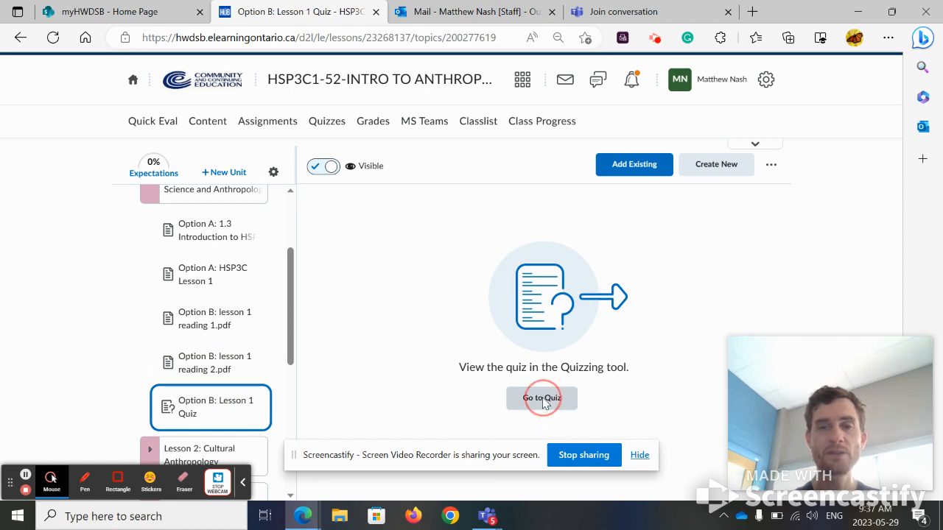
- Switch to View as Student, check Assignments, then reopen Content and expand Module 1: Anthropology
{"action": "left_click", "coordinate": [542, 398]}
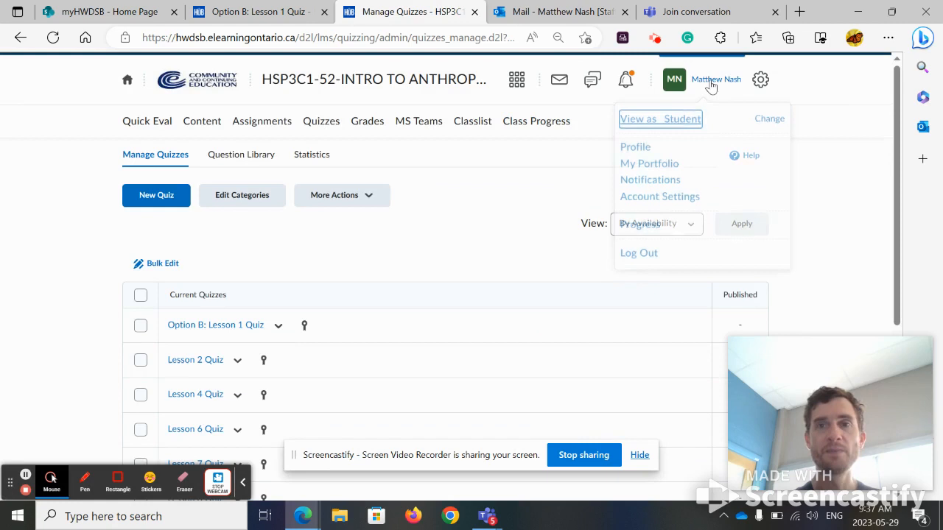
{"action": "left_click", "coordinate": [660, 117]}
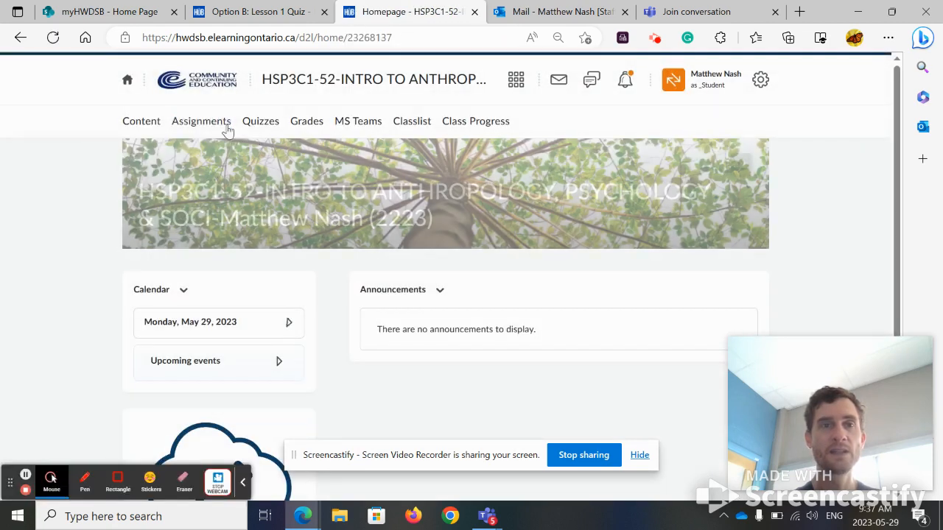
{"action": "left_click", "coordinate": [200, 120]}
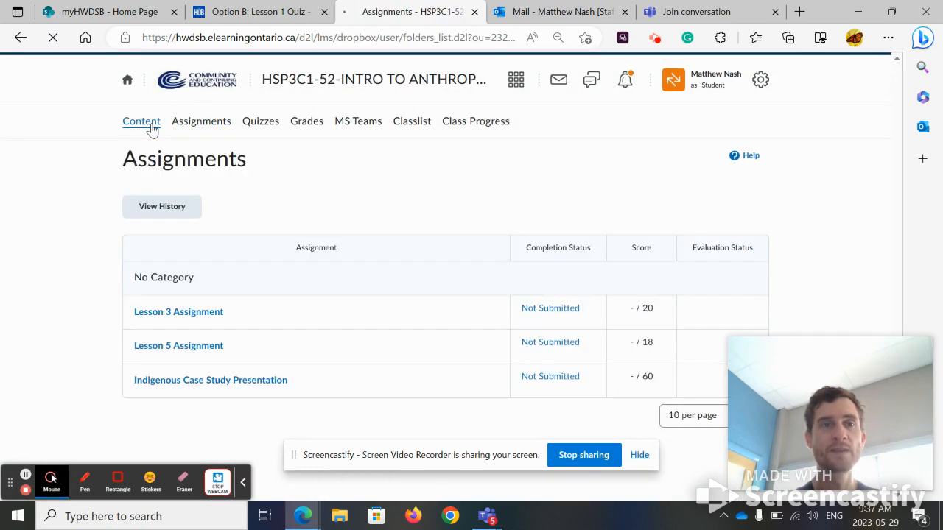
{"action": "left_click", "coordinate": [142, 121]}
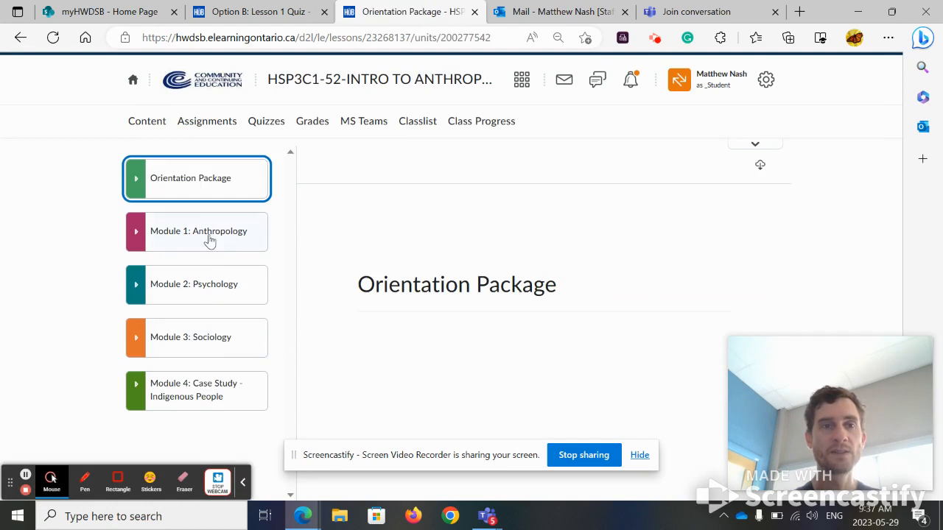
{"action": "left_click", "coordinate": [197, 230]}
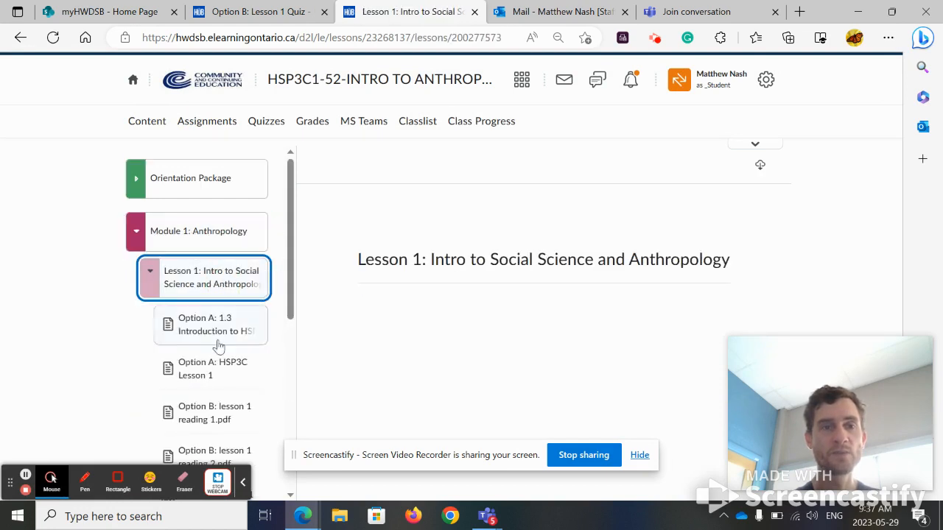
{"action": "scroll", "scroll_direction": "down", "scroll_amount": 3}
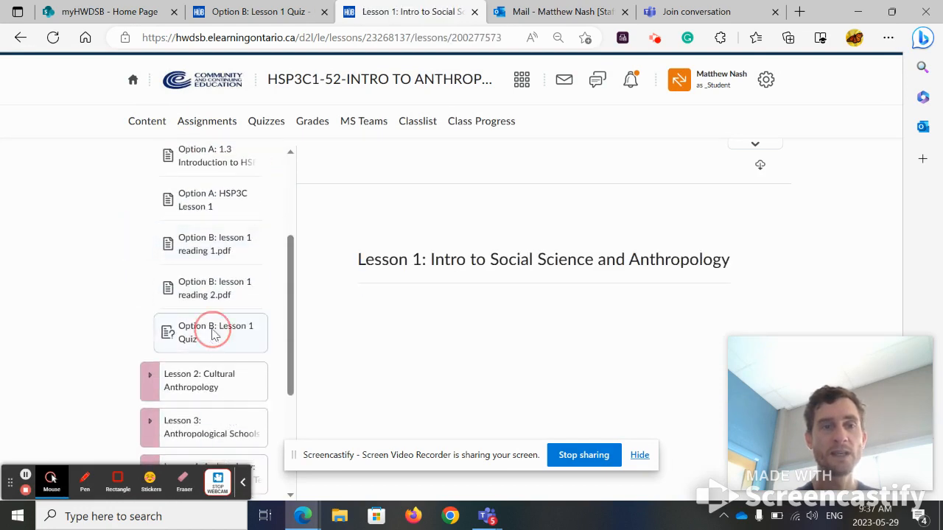
- Start attempt 1 of the Lesson 1 Quiz and answer True for Question 1
{"action": "left_click", "coordinate": [213, 332]}
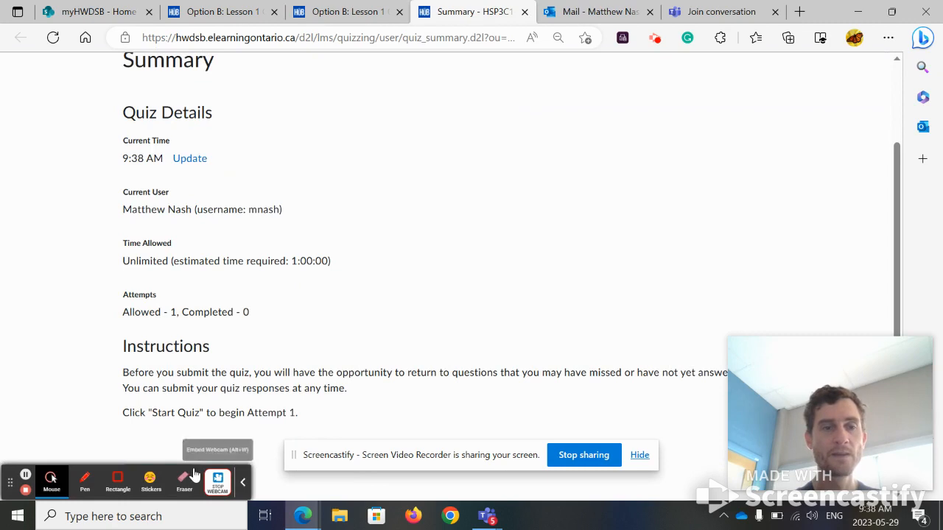
{"action": "left_click", "coordinate": [157, 475]}
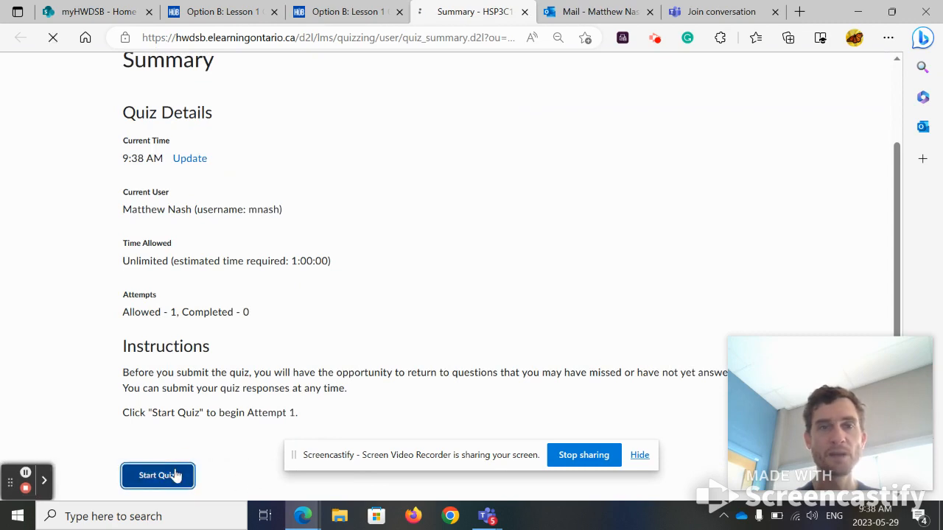
{"action": "left_click", "coordinate": [156, 474]}
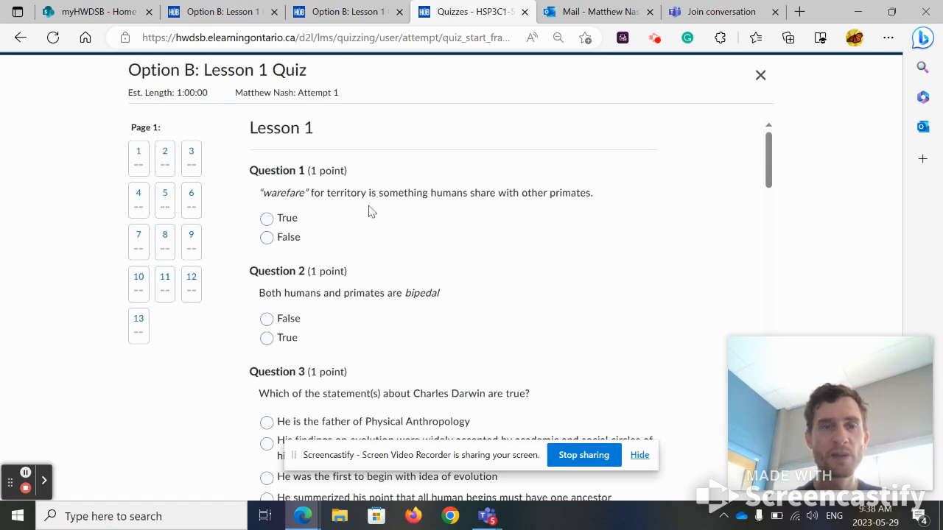
{"action": "left_click", "coordinate": [266, 218]}
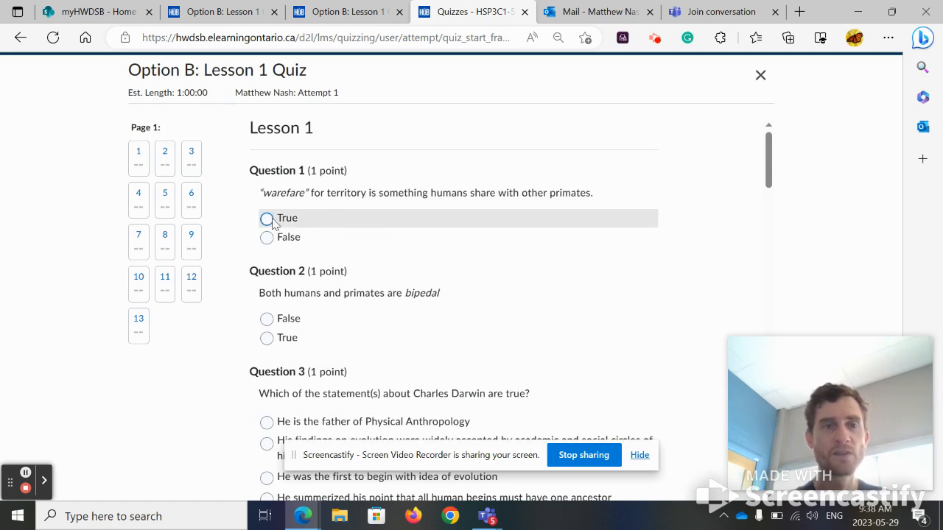
{"action": "left_click", "coordinate": [267, 218]}
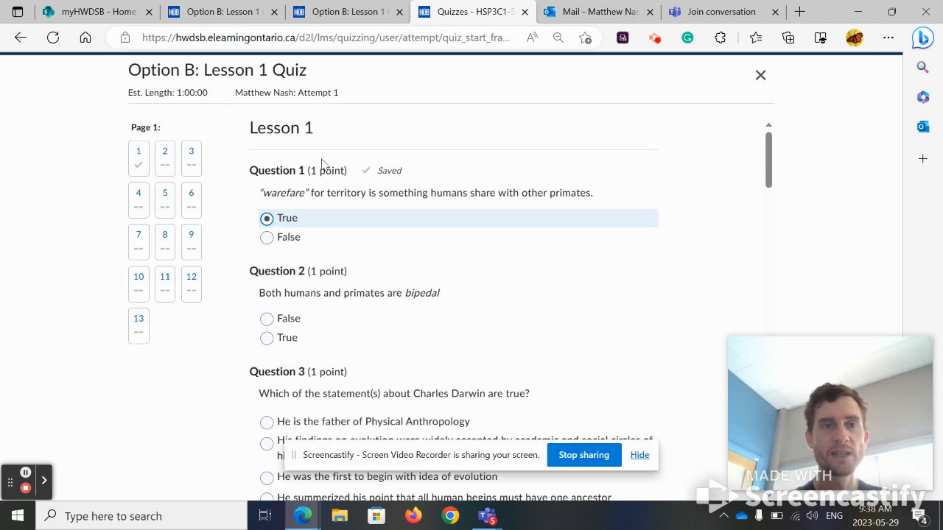
{"action": "mouse_move", "coordinate": [138, 170]}
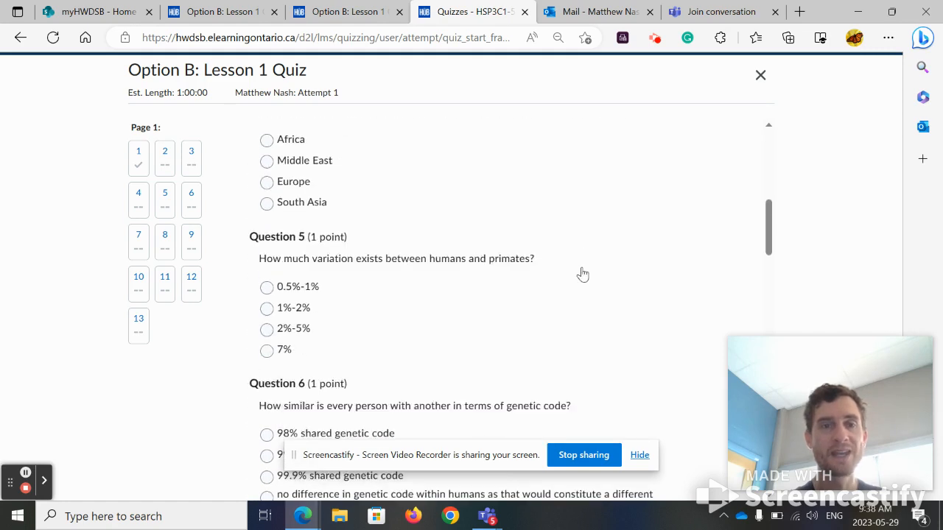
- Scroll through the remaining quiz questions
{"action": "scroll", "scroll_direction": "down", "scroll_amount": 3}
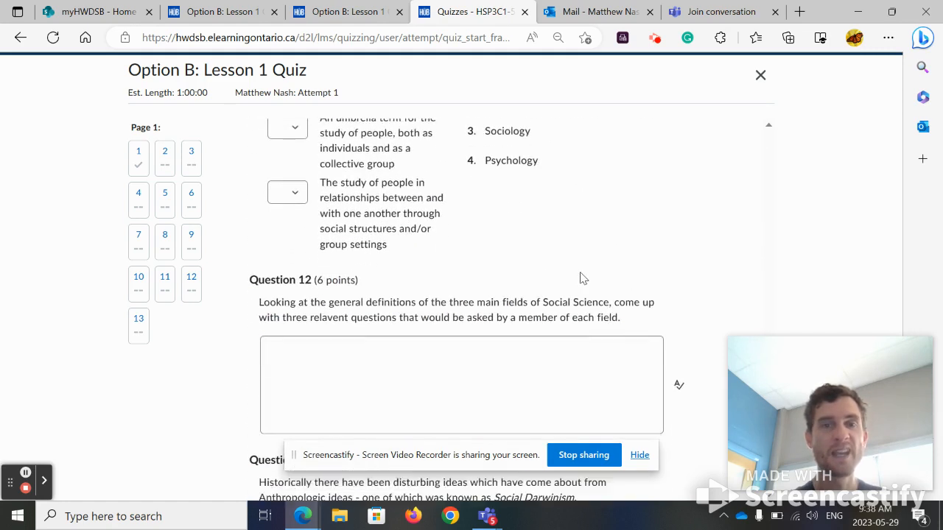
{"action": "scroll", "scroll_direction": "down", "scroll_amount": 3}
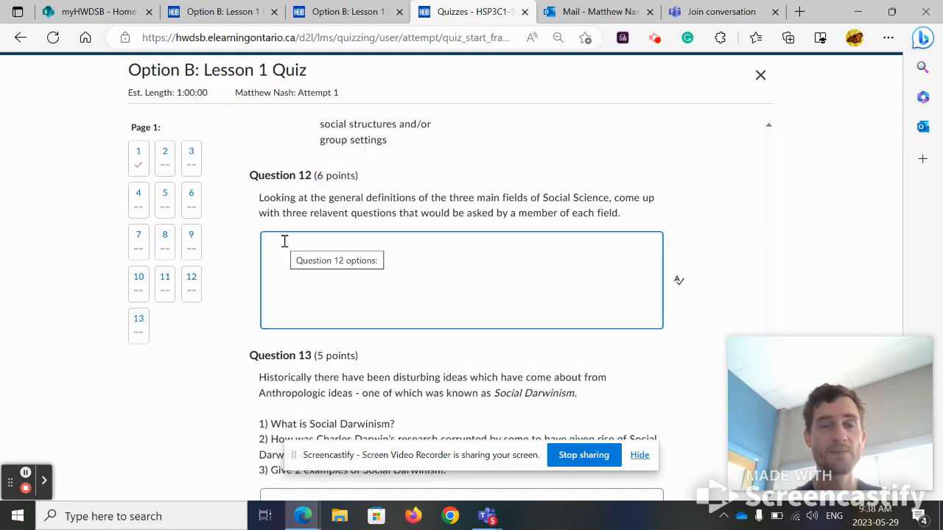
{"action": "scroll", "scroll_direction": "down", "scroll_amount": 3}
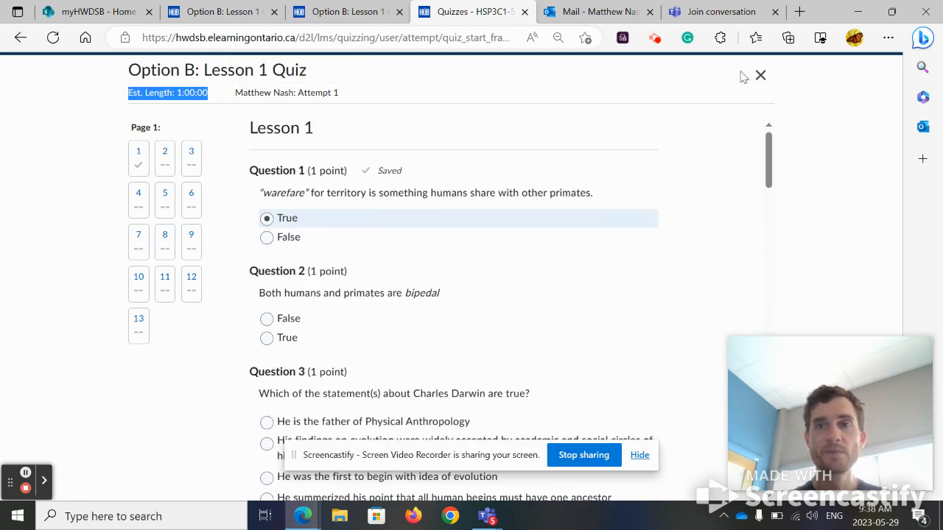
{"action": "left_click", "coordinate": [760, 75]}
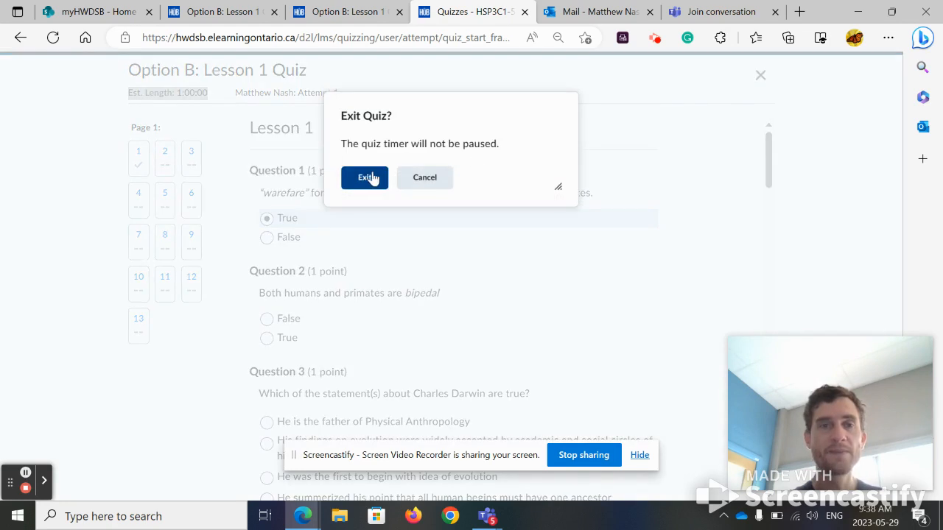
{"action": "mouse_move", "coordinate": [375, 180]}
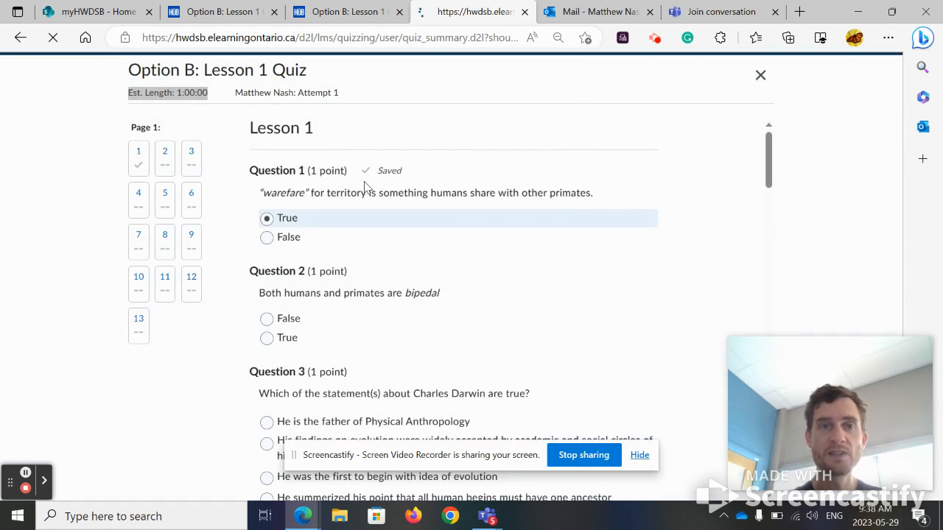
{"action": "left_click", "coordinate": [760, 73]}
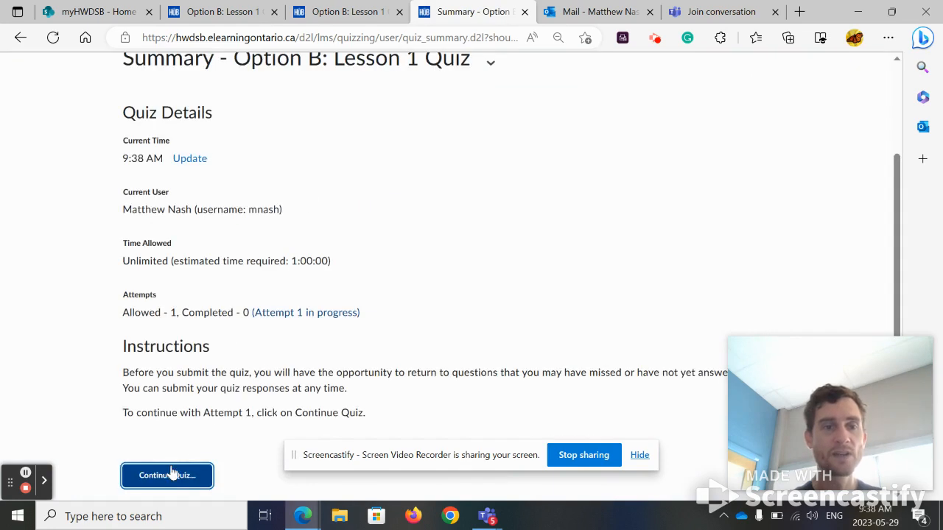
{"action": "left_click", "coordinate": [167, 474]}
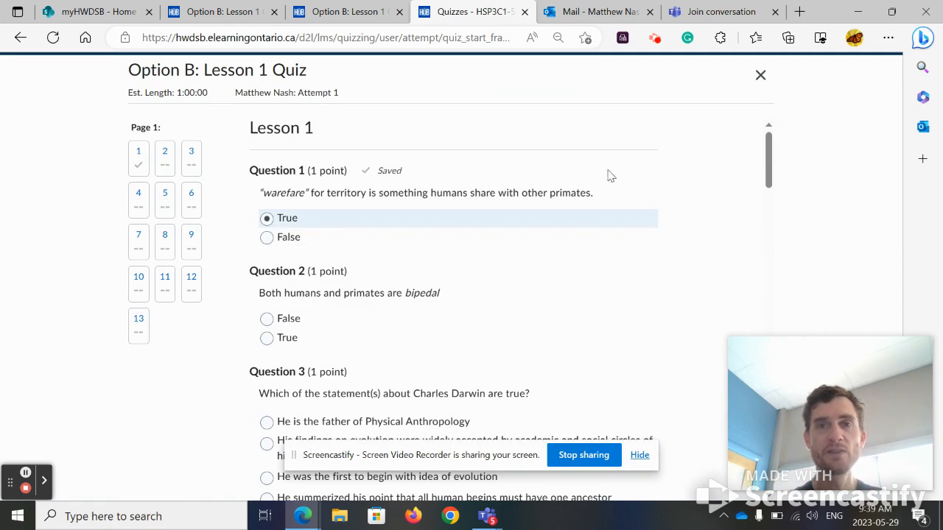
{"action": "left_click", "coordinate": [760, 74]}
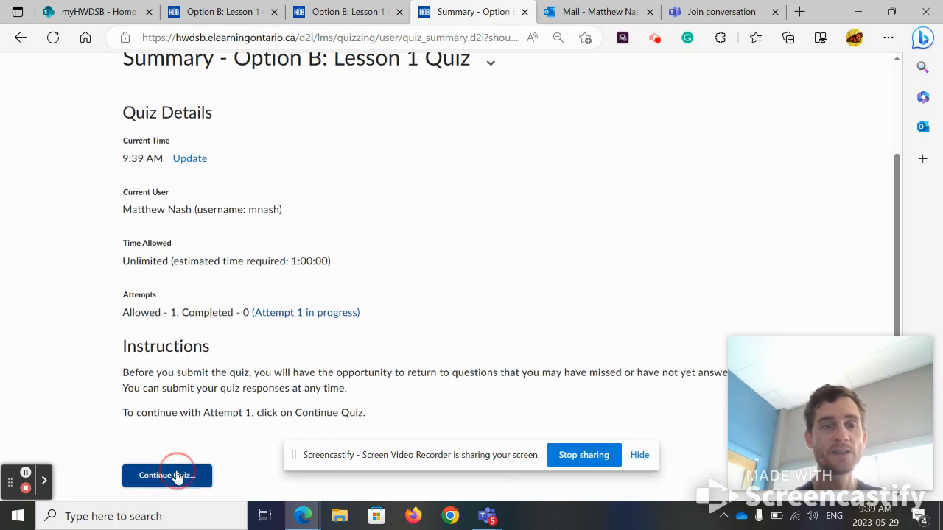
{"action": "left_click", "coordinate": [167, 474]}
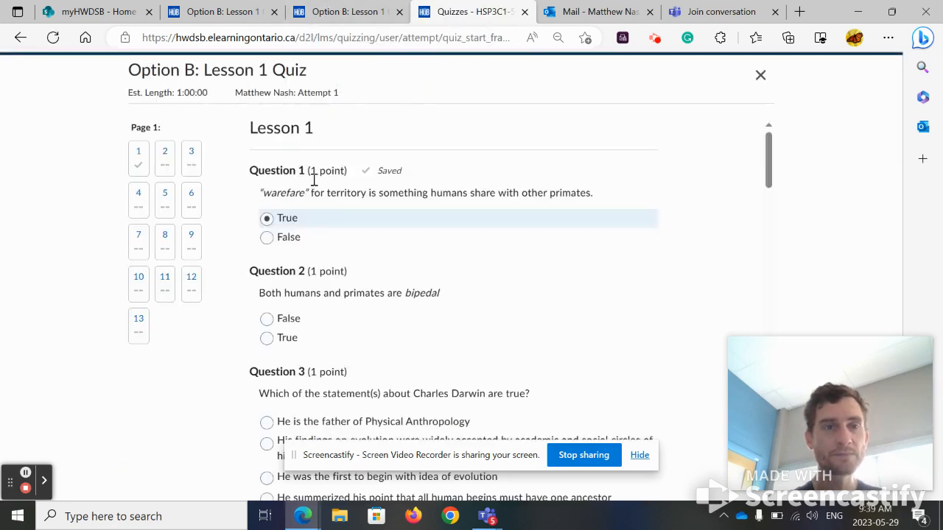
- Select the word 'bipedal' in Question 2 and bring up browser options to copy or search it
{"action": "scroll", "scroll_direction": "down", "scroll_amount": 3}
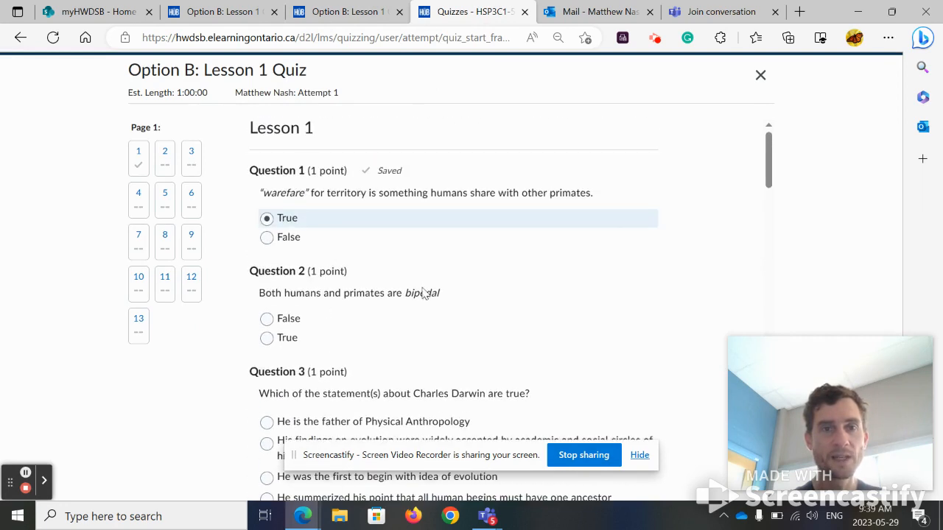
{"action": "double_click", "coordinate": [421, 292]}
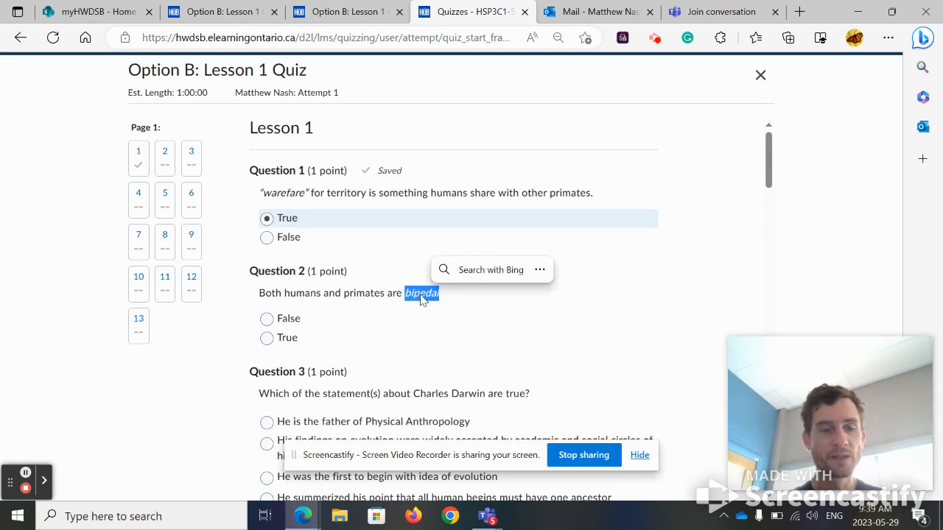
{"action": "right_click", "coordinate": [420, 293]}
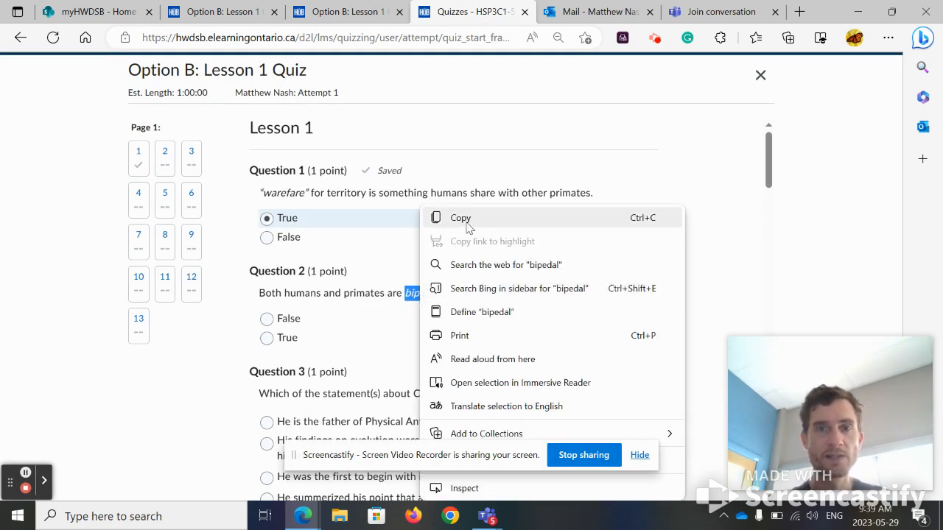
{"action": "mouse_move", "coordinate": [574, 224]}
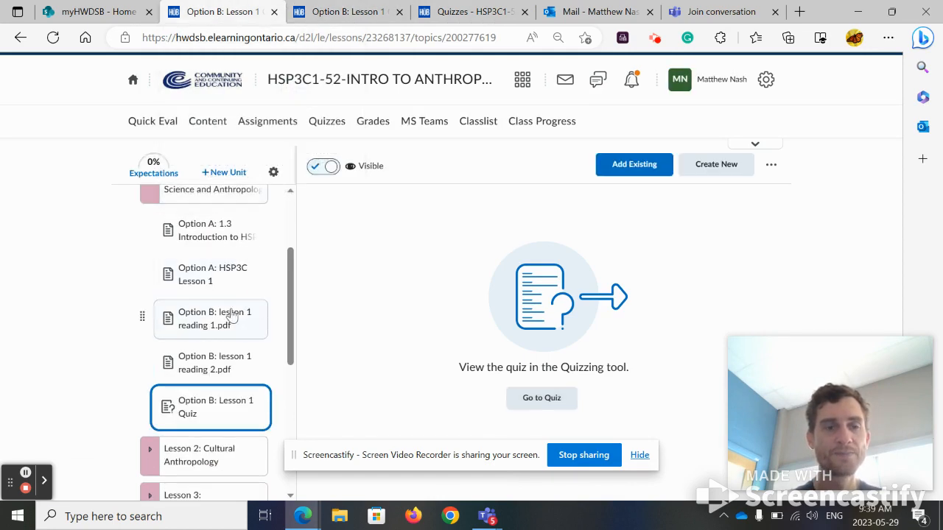
- Search Option B: lesson 1 reading 1.pdf full screen for 'bipedal' and 'soci', then return to the lesson page
{"action": "left_click", "coordinate": [215, 318]}
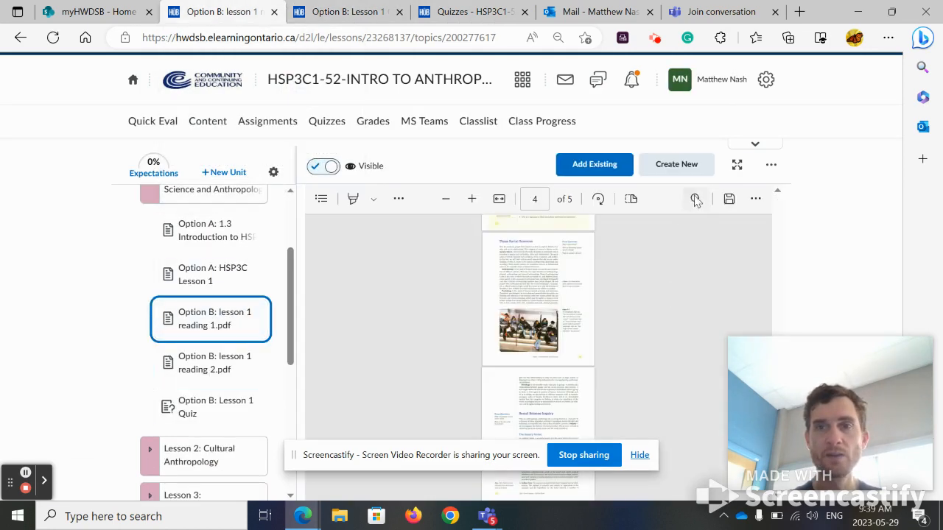
{"action": "left_click", "coordinate": [736, 165]}
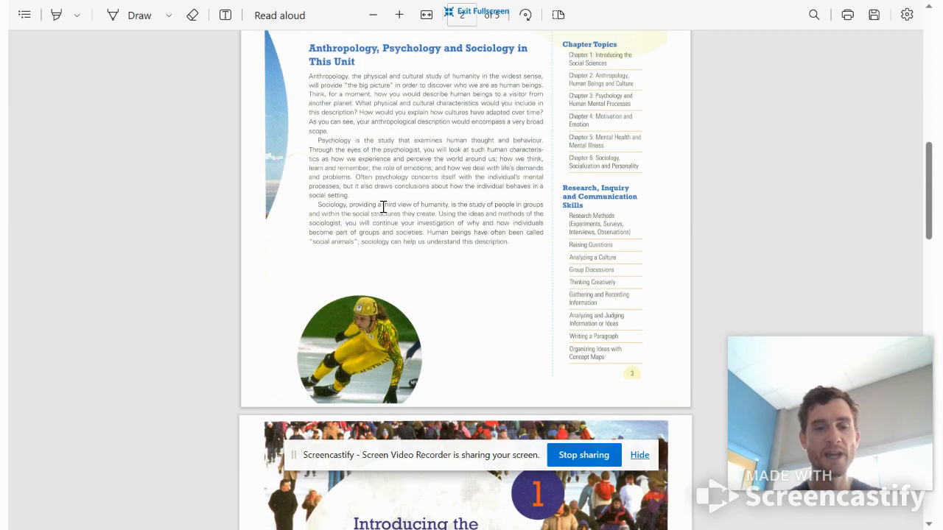
{"action": "left_click", "coordinate": [813, 15]}
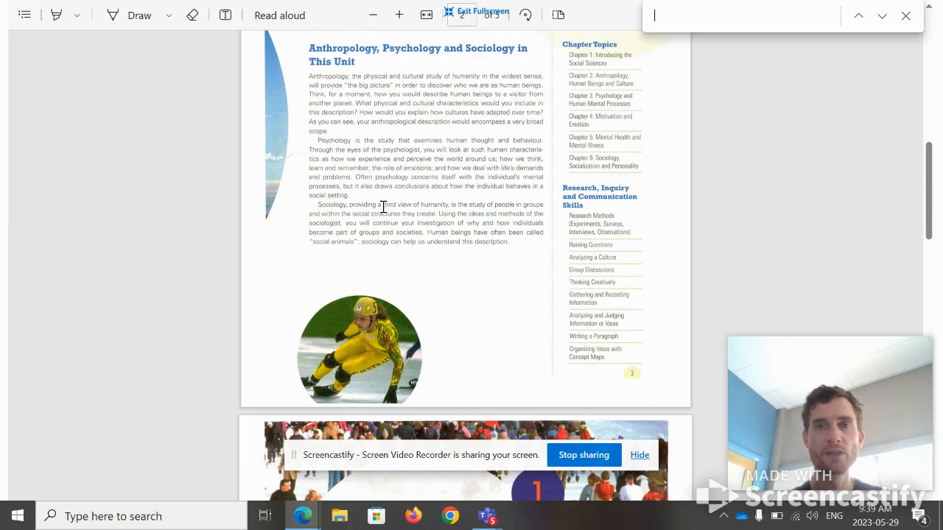
{"action": "type", "text": "bipedal"}
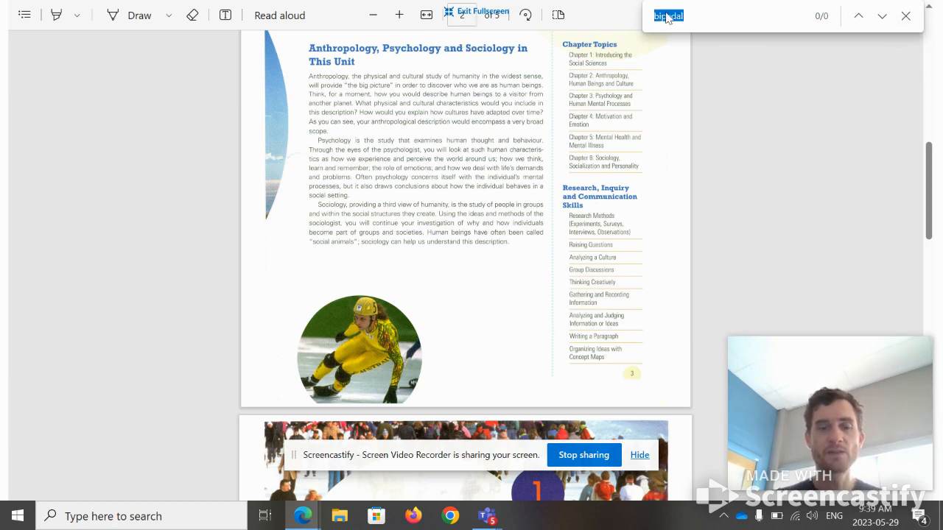
{"action": "type", "text": "soci"}
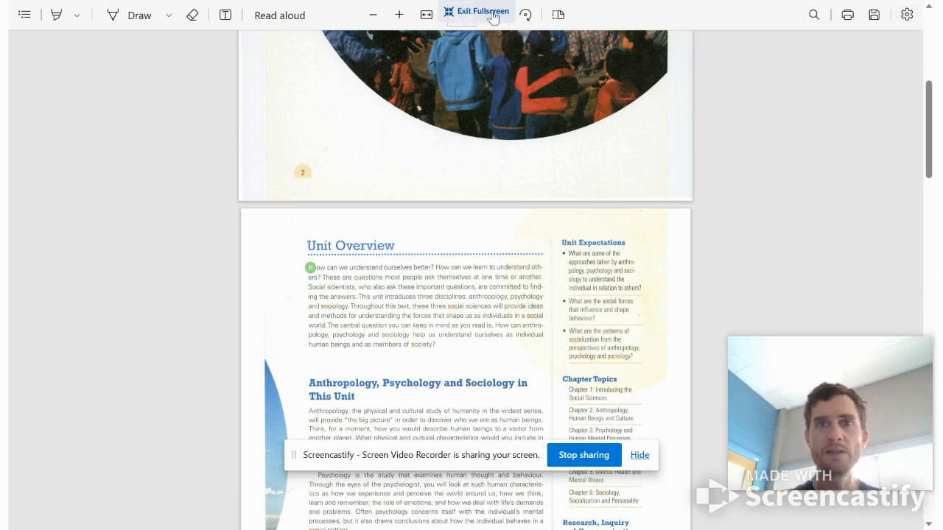
{"action": "left_click", "coordinate": [477, 12]}
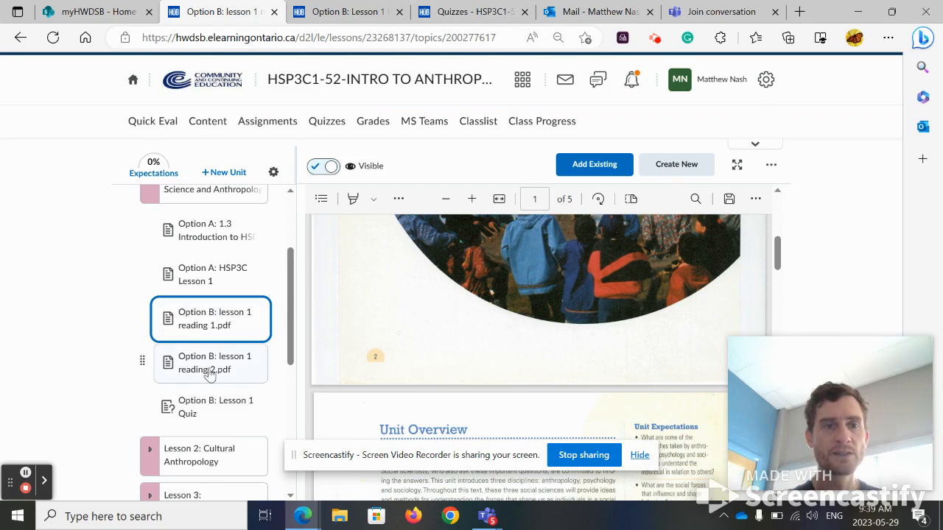
- View lesson 1 reading 2.pdf full screen and search it for 'bipedal', enlarging the found page
{"action": "left_click", "coordinate": [215, 363]}
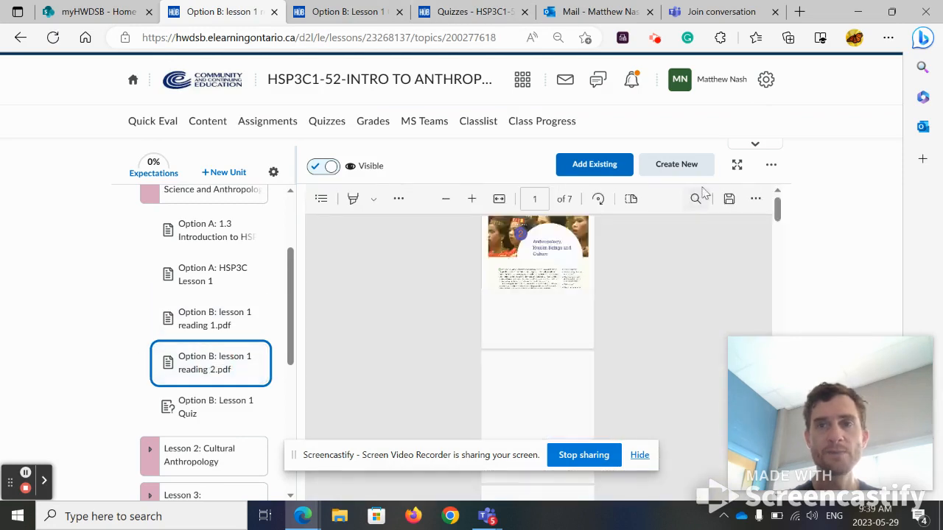
{"action": "left_click", "coordinate": [737, 165]}
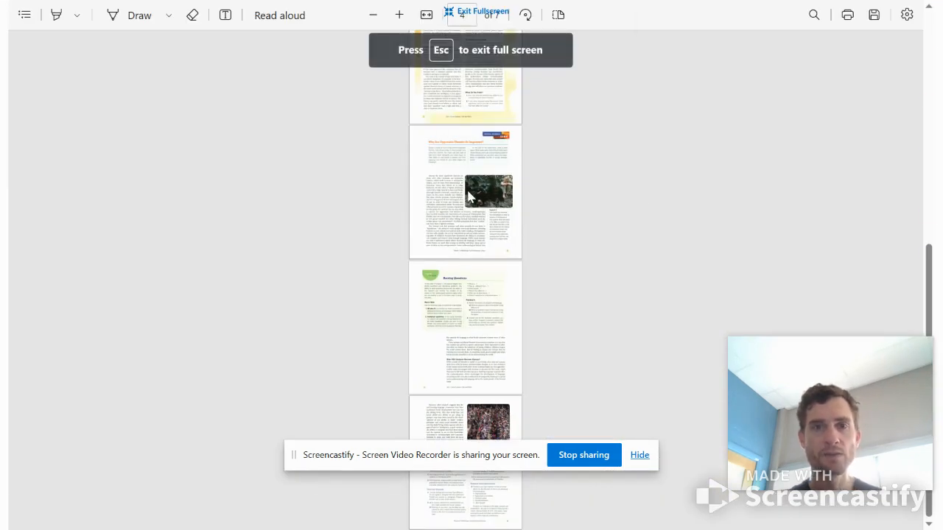
{"action": "type", "text": "bipedal"}
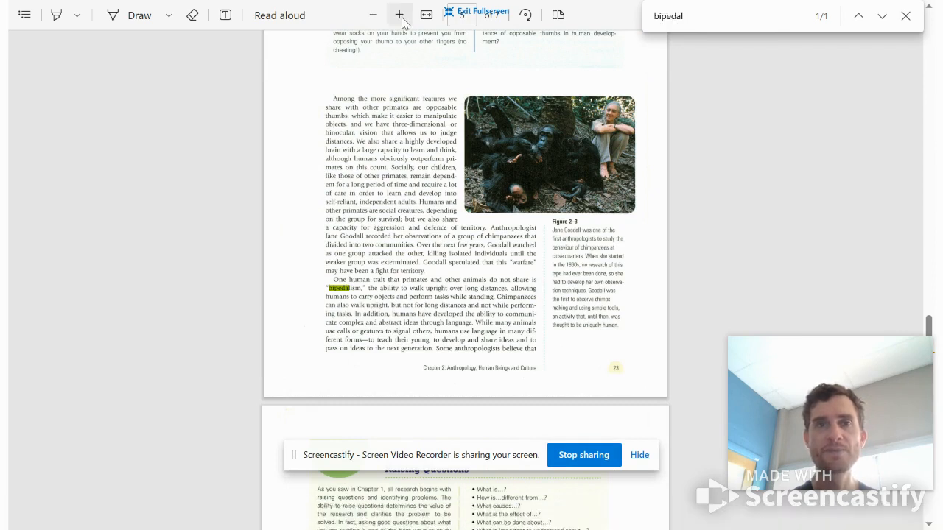
{"action": "left_click", "coordinate": [397, 15]}
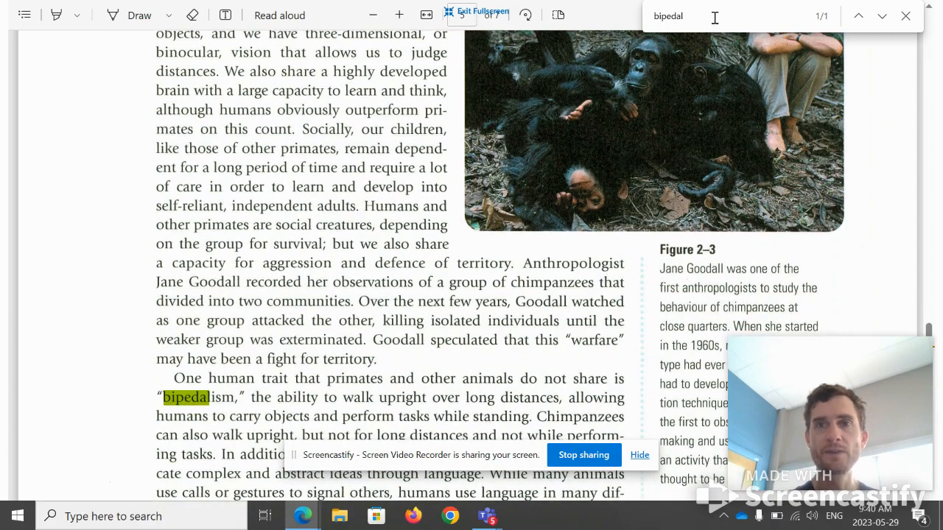
{"action": "scroll", "scroll_direction": "down", "scroll_amount": 3}
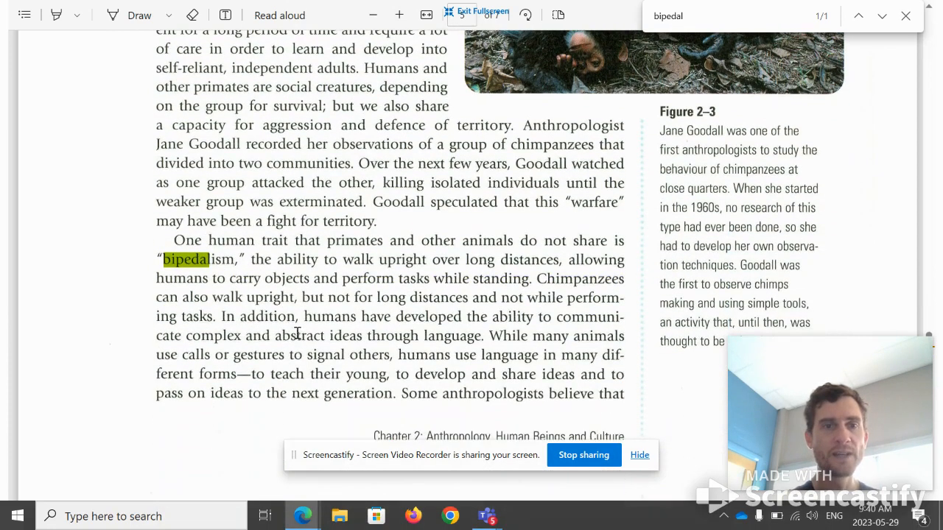
- Redo the 'bipedal' search to land on page 5 where bipedalism appears, then leave full screen
{"action": "left_click_drag", "start_coordinate": [174, 240], "coordinate": [309, 278]}
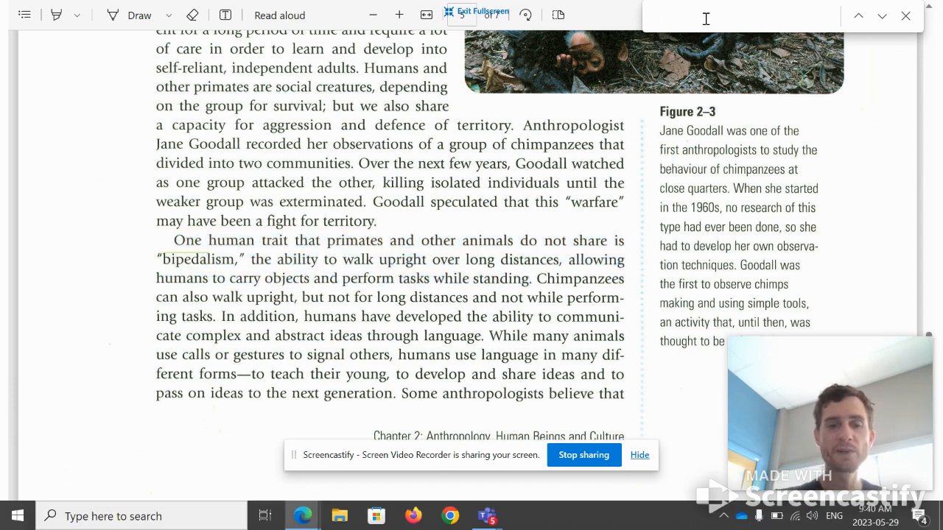
{"action": "type", "text": "CTRL"}
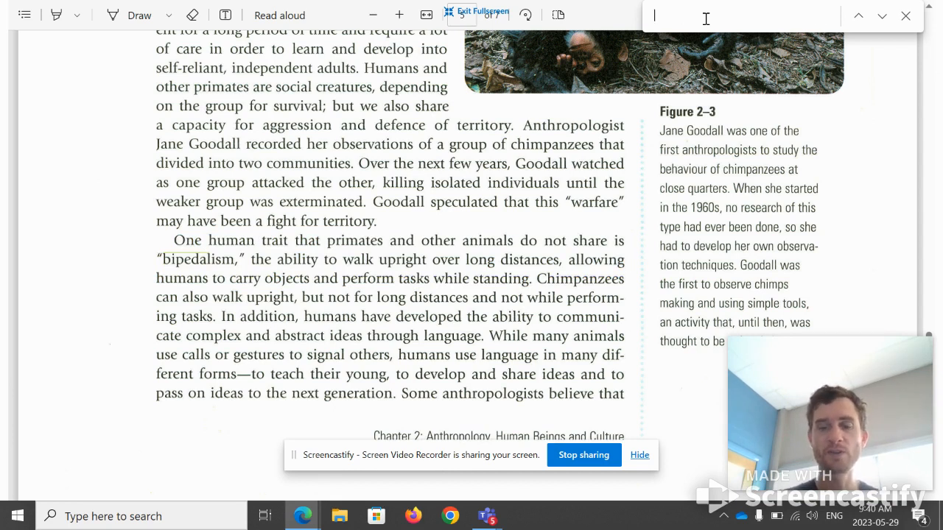
{"action": "right_click", "coordinate": [704, 17]}
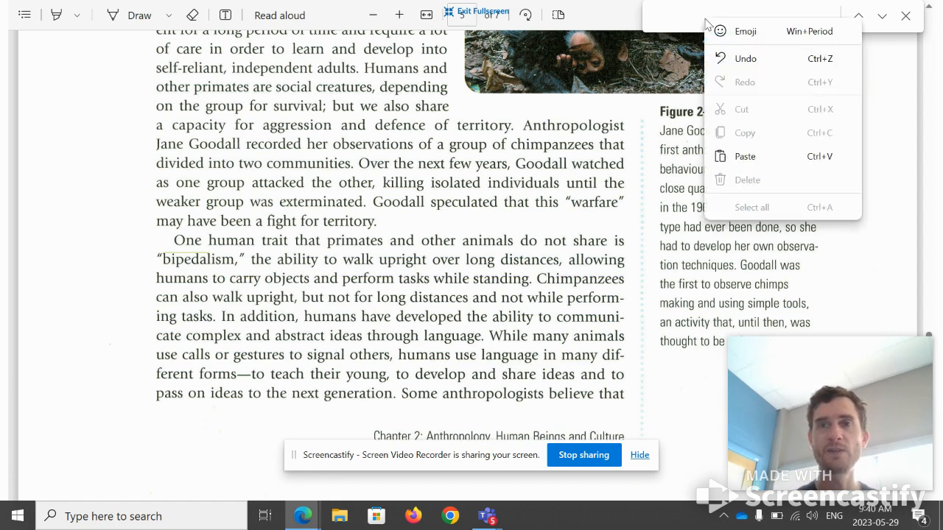
{"action": "type", "text": "bipedal"}
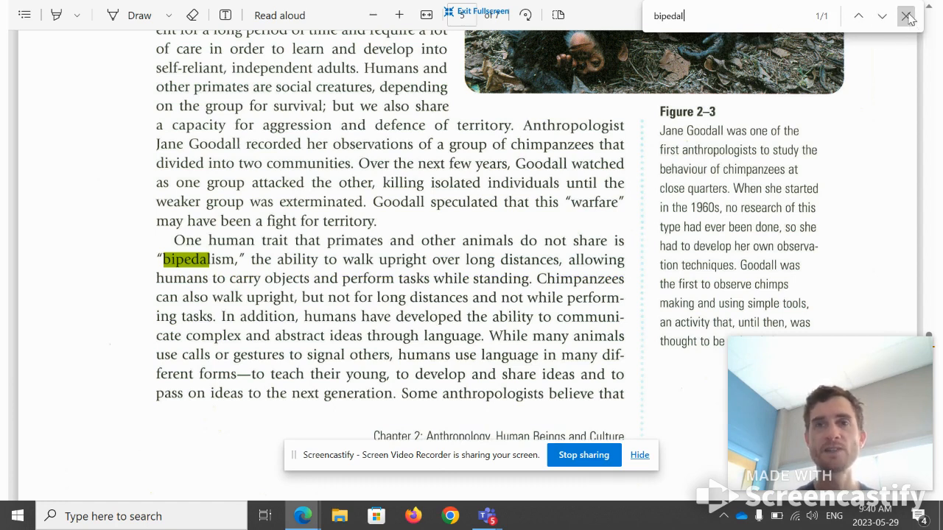
{"action": "left_click", "coordinate": [907, 16]}
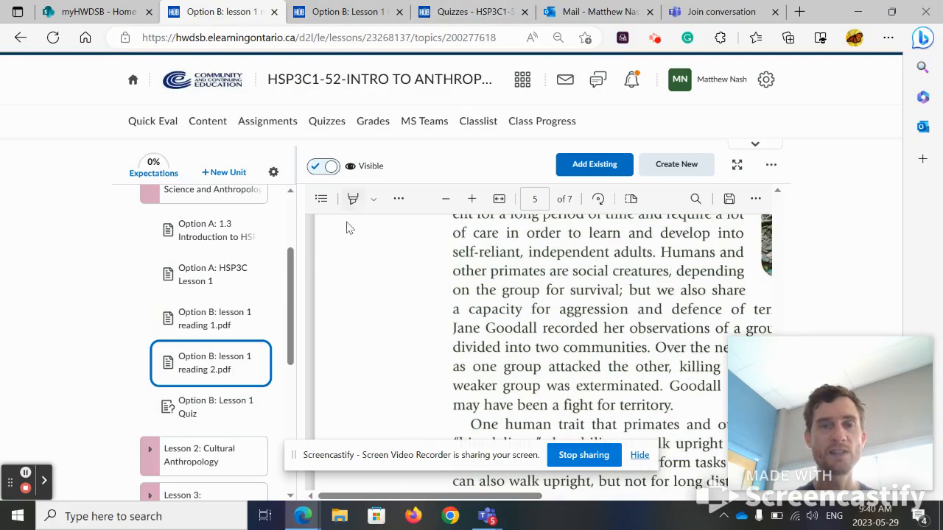
- Expand Lesson 2: Cultural Anthropology and view its Culture, Cultural Anthropology and Lesson 2 Quiz topics
{"action": "left_click", "coordinate": [204, 454]}
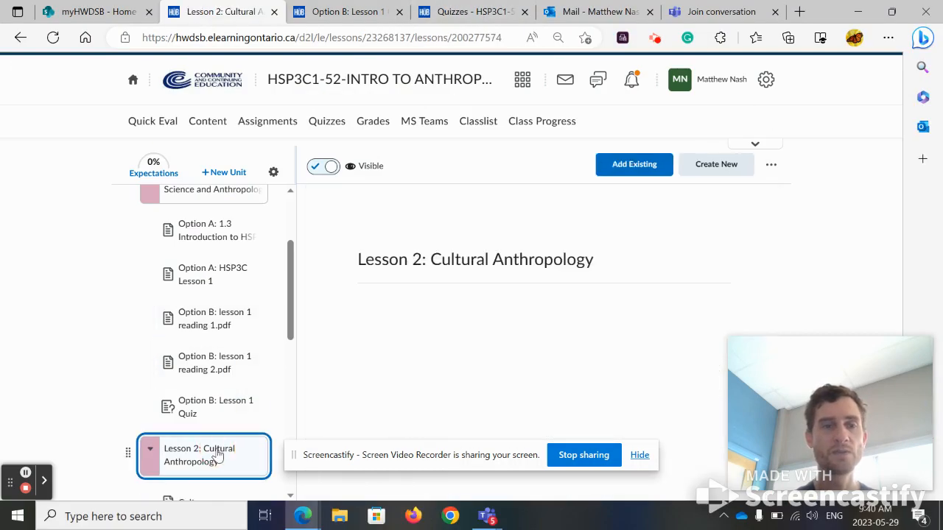
{"action": "left_click", "coordinate": [198, 454]}
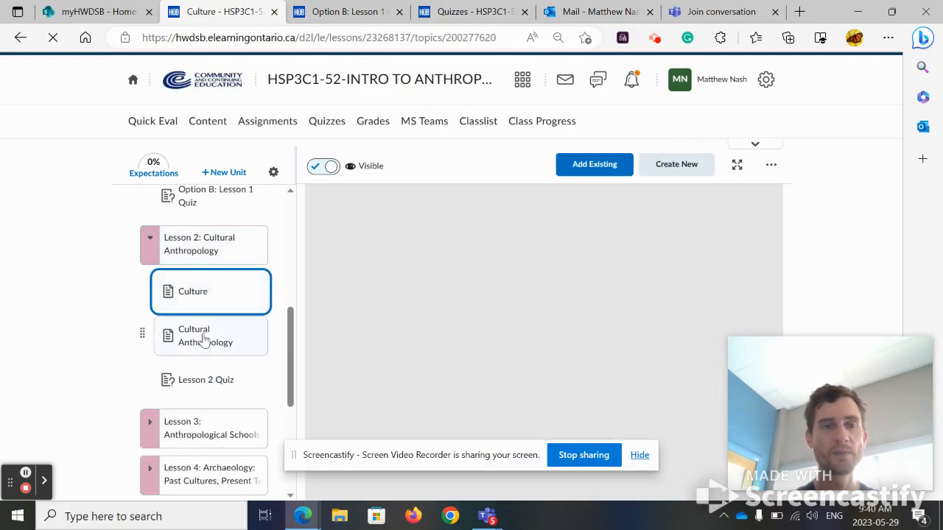
{"action": "left_click", "coordinate": [209, 335]}
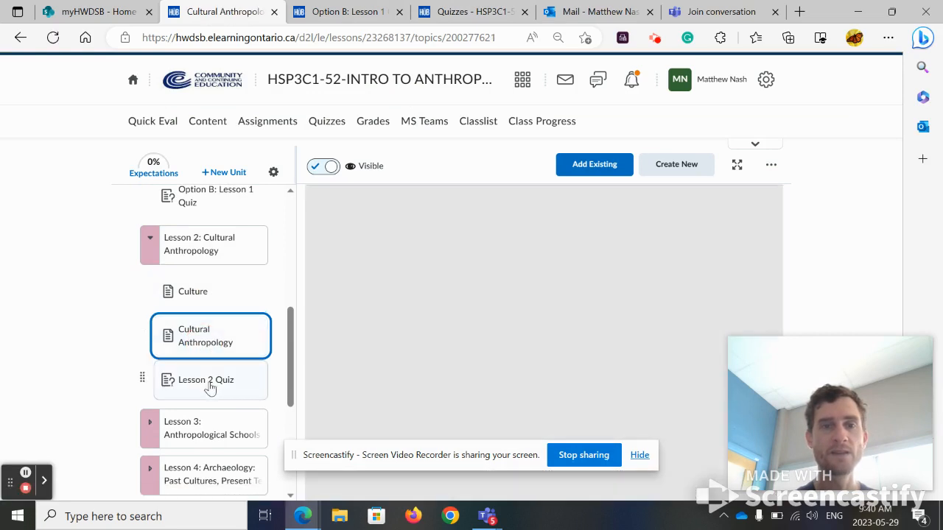
{"action": "left_click", "coordinate": [209, 380]}
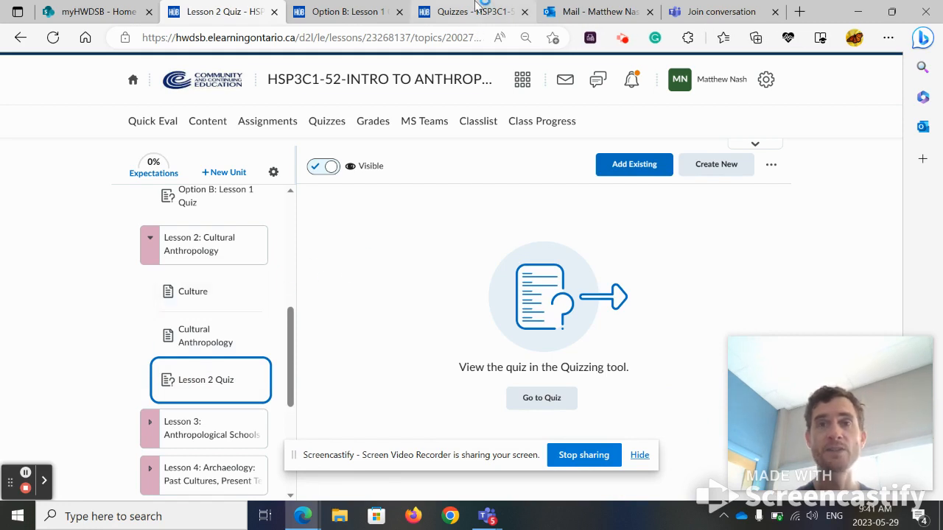
{"action": "left_click", "coordinate": [597, 12]}
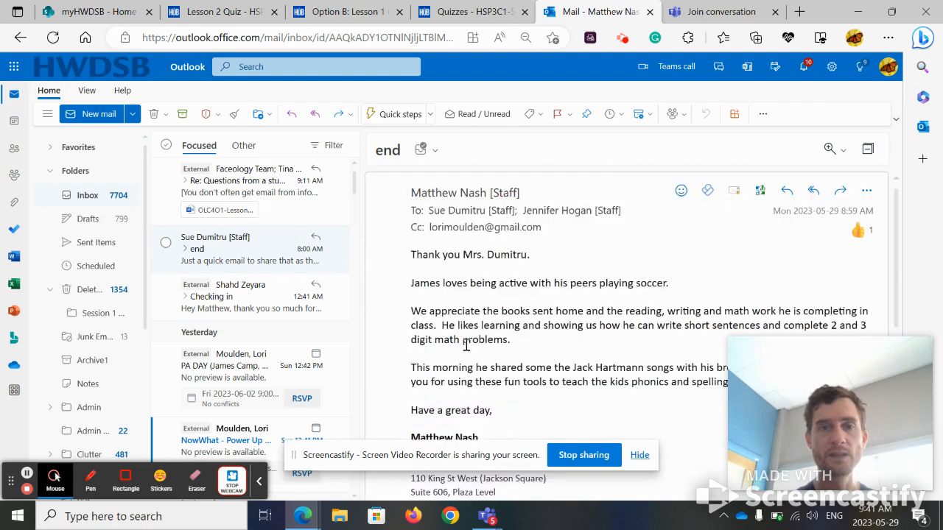
- Show the Outlook inbox and Teams join page, then return to the Option B: Lesson 1 Quiz topic
{"action": "scroll", "scroll_direction": "down", "scroll_amount": 3}
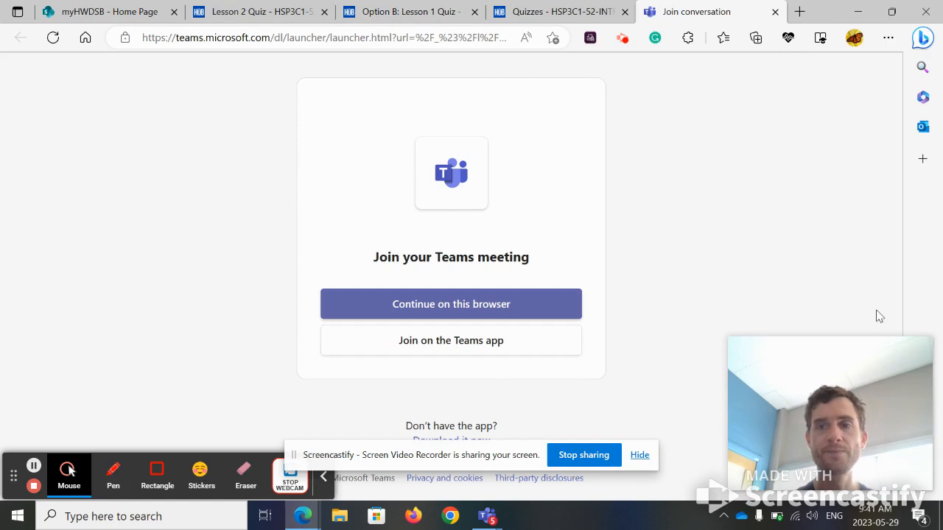
{"action": "left_click", "coordinate": [560, 12]}
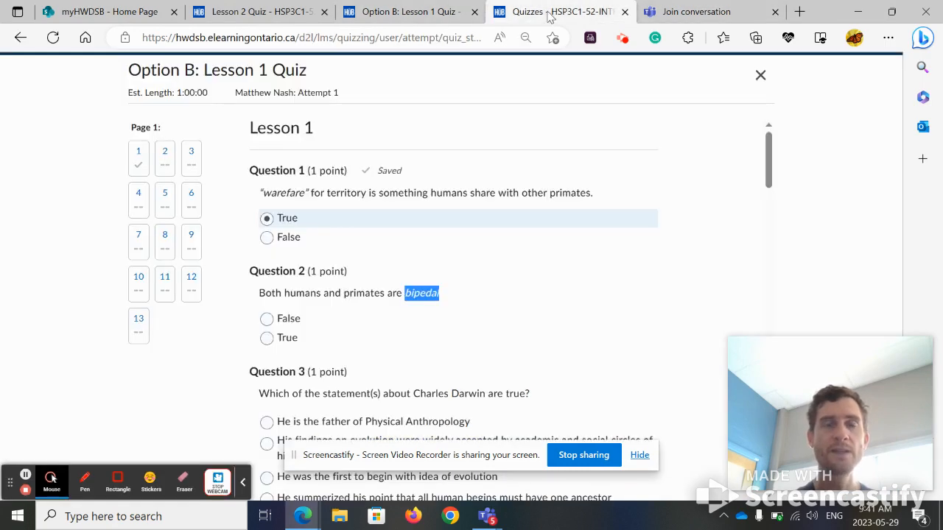
{"action": "left_click", "coordinate": [409, 12]}
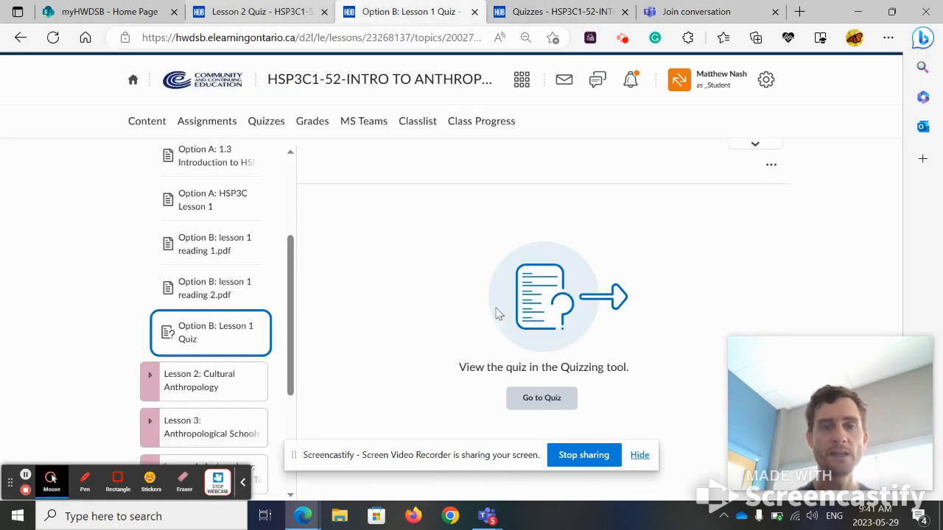